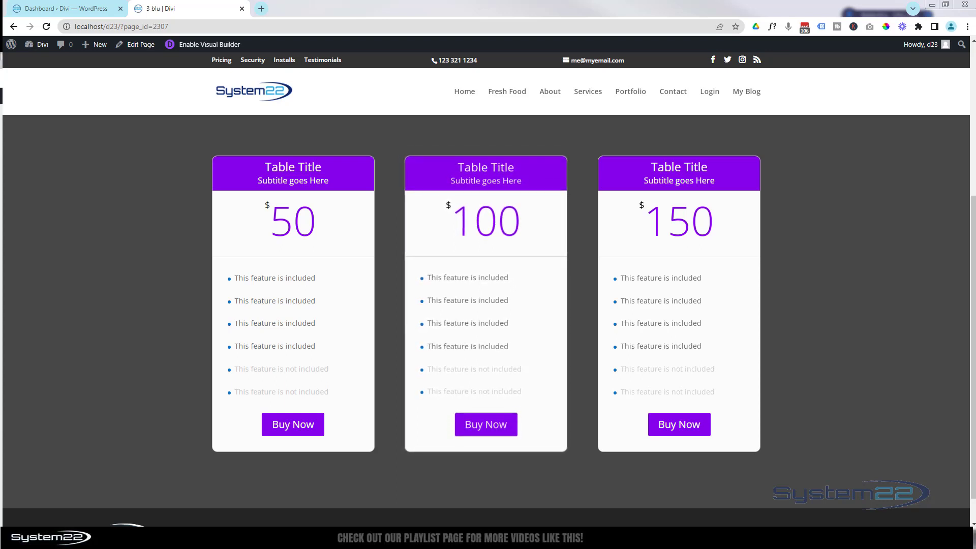
{"action": "mouse_move", "coordinate": [486, 299]}
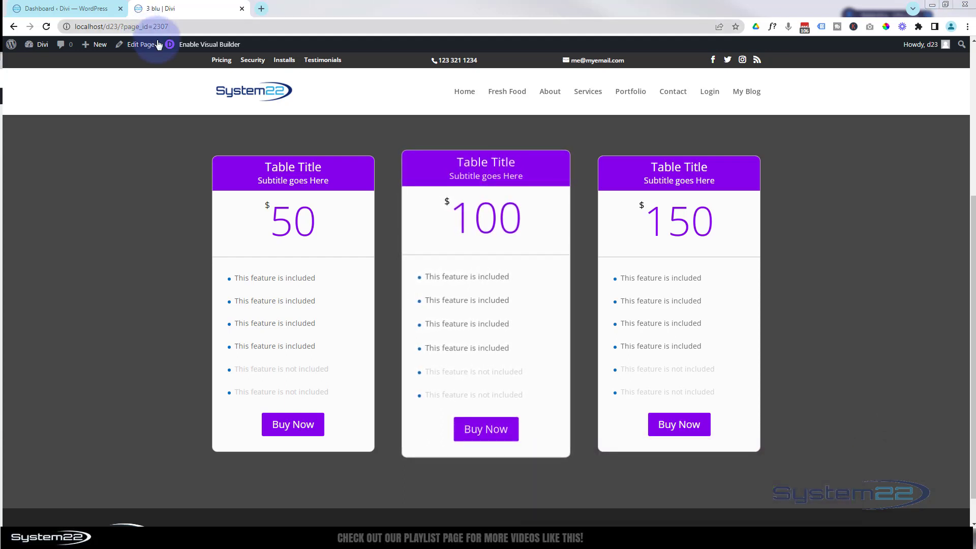
Step: Enable the Visual Builder and scroll down to the dark section's pricing tables
{"action": "left_click", "coordinate": [210, 44]}
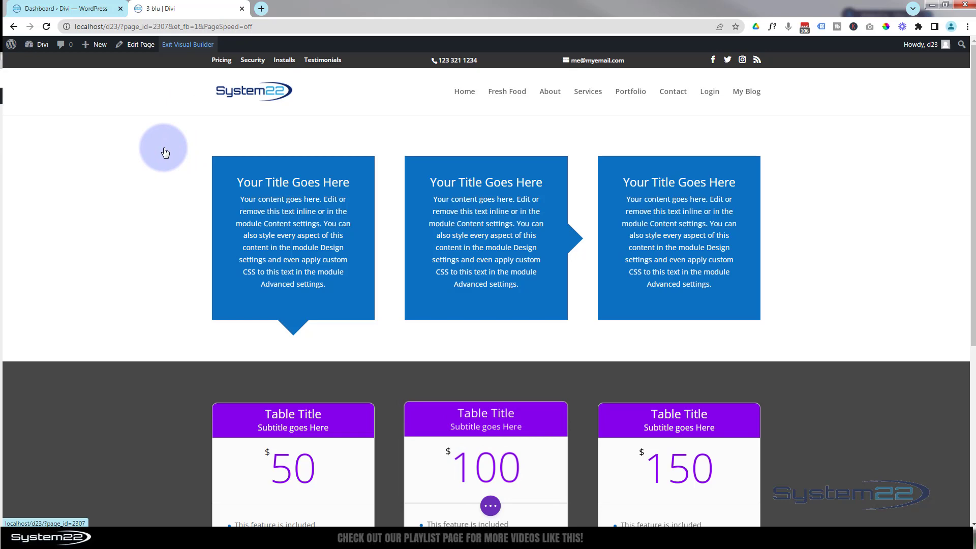
{"action": "scroll", "scroll_direction": "down", "scroll_amount": 3}
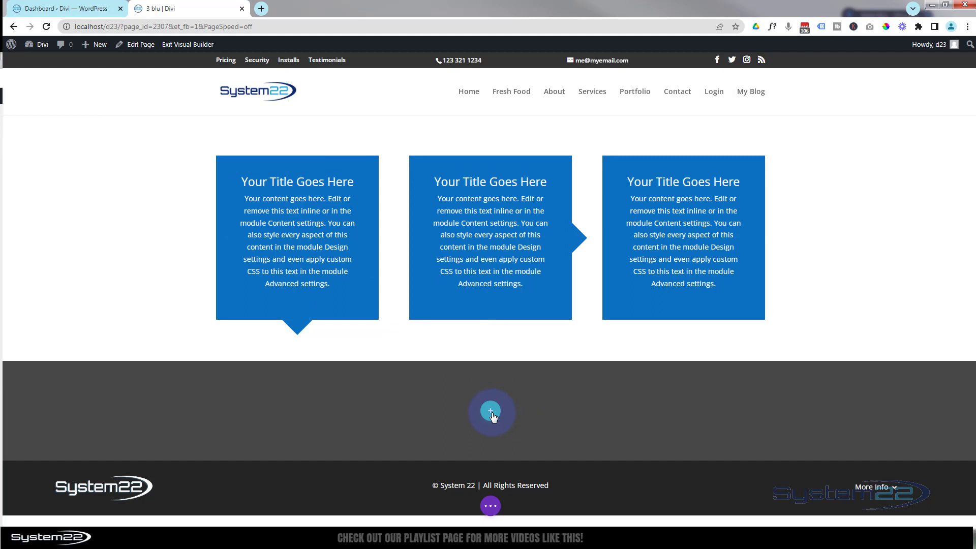
Step: Insert a three-column row in the empty dark section, with Pricing Tables in column one
{"action": "left_click", "coordinate": [491, 412]}
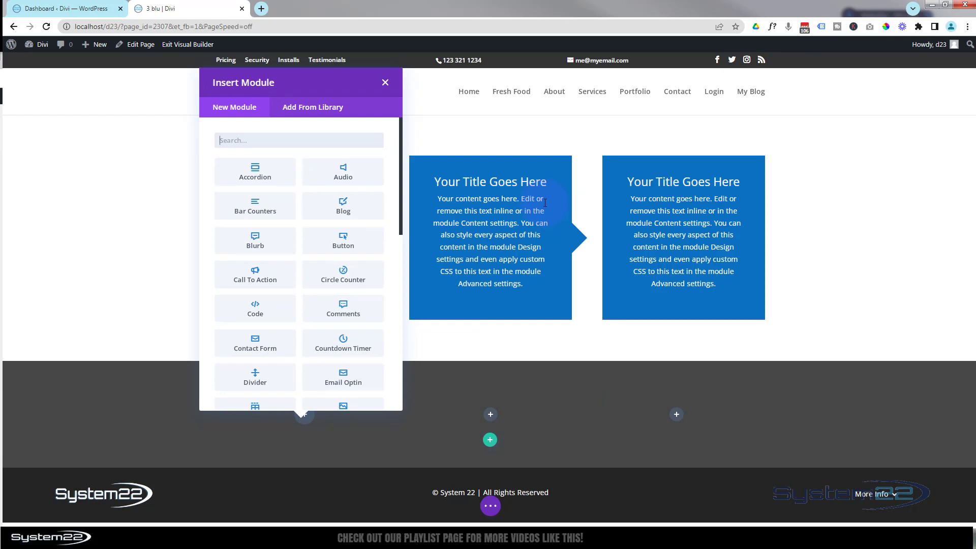
{"action": "mouse_move", "coordinate": [317, 240]}
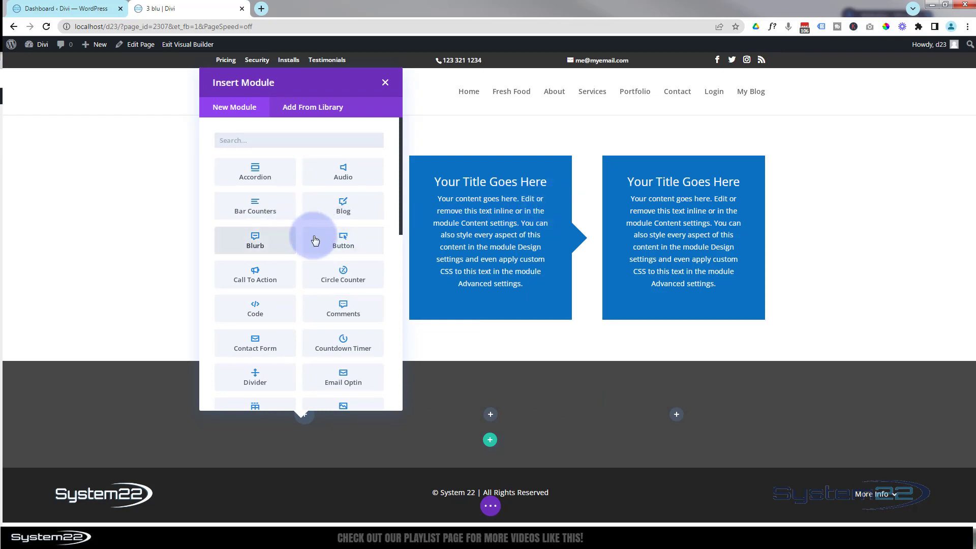
{"action": "scroll", "scroll_direction": "down", "scroll_amount": 3}
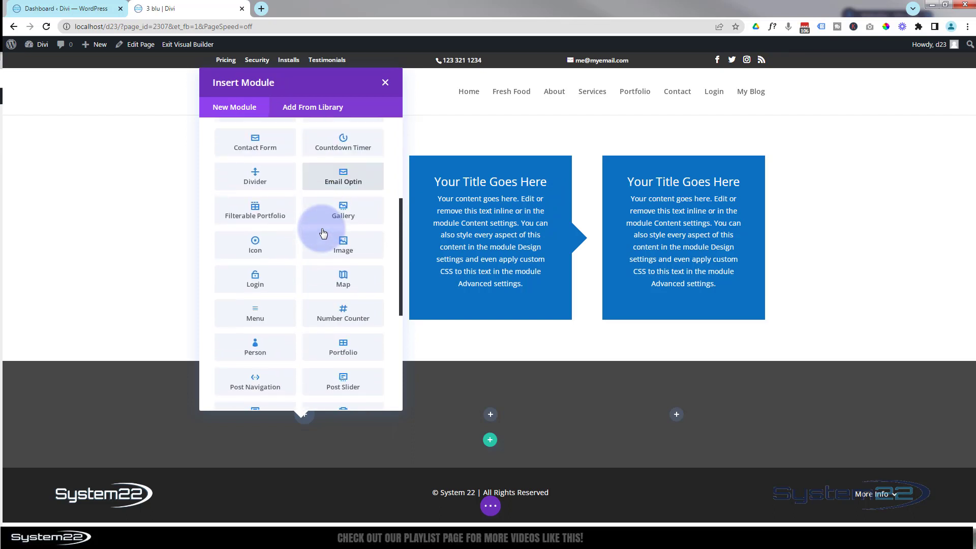
{"action": "scroll", "scroll_direction": "down", "scroll_amount": 3}
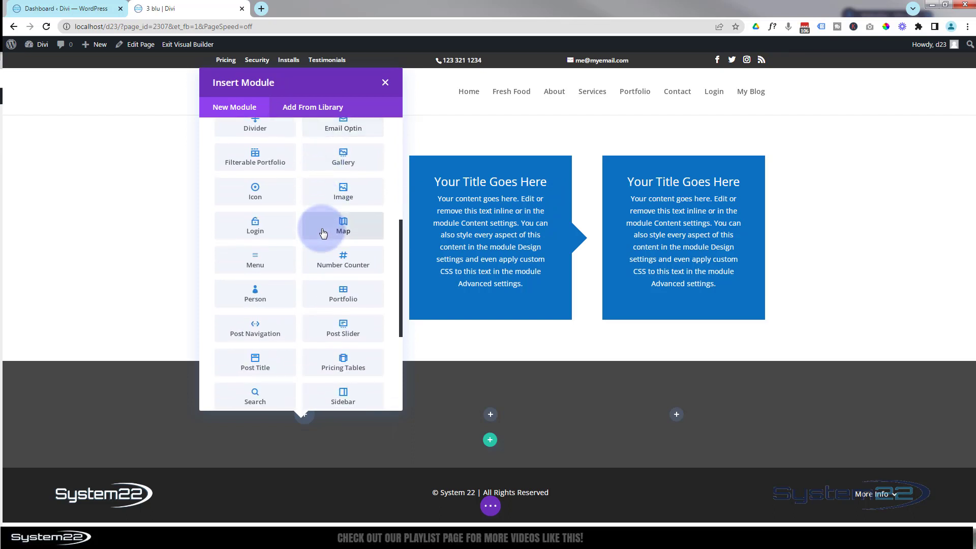
{"action": "mouse_move", "coordinate": [342, 363]}
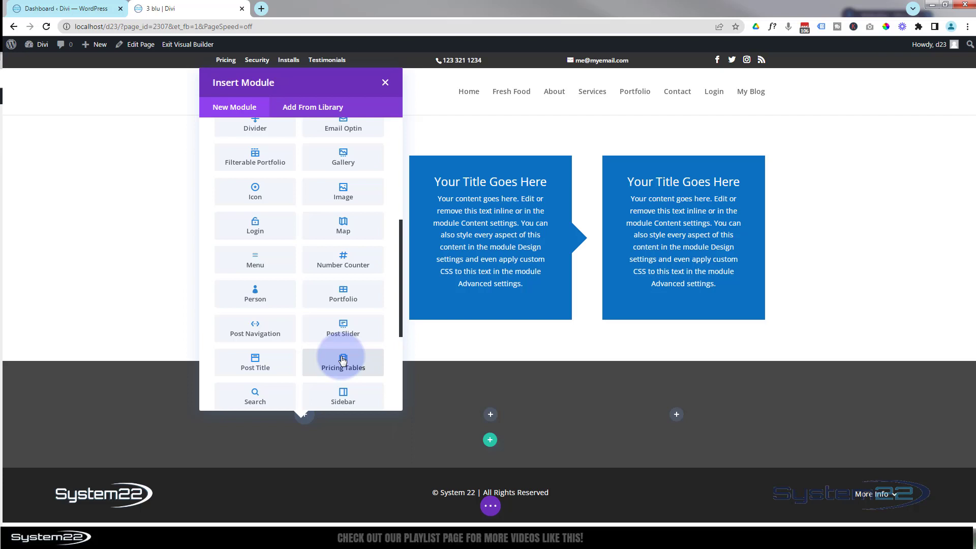
{"action": "left_click", "coordinate": [342, 363]}
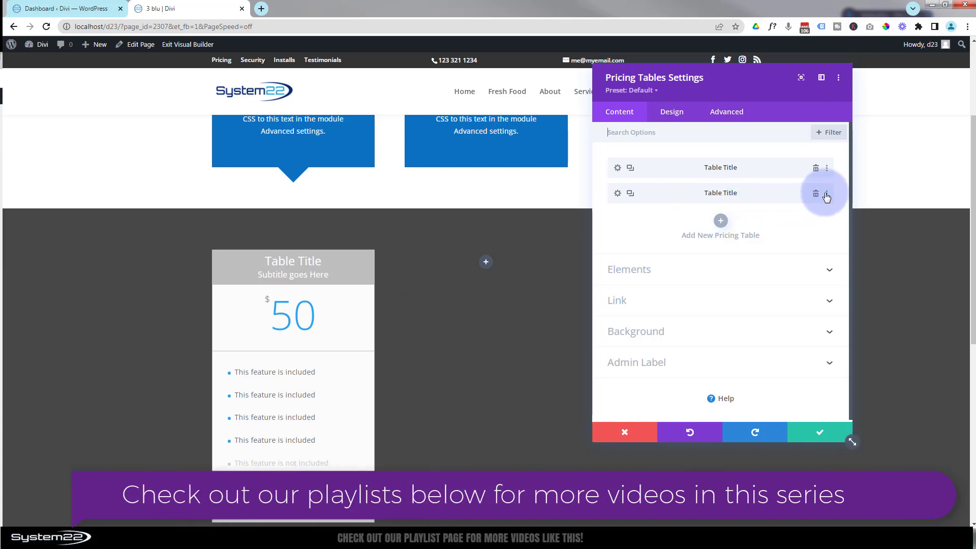
Step: Delete the second pricing table entry and title the remaining one 'Bronze'
{"action": "left_click", "coordinate": [816, 194]}
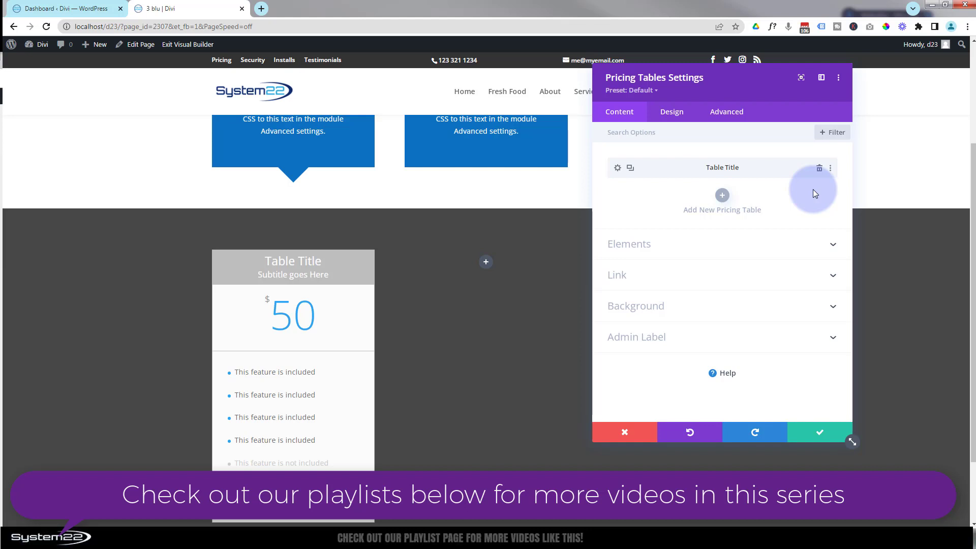
{"action": "mouse_move", "coordinate": [617, 173]}
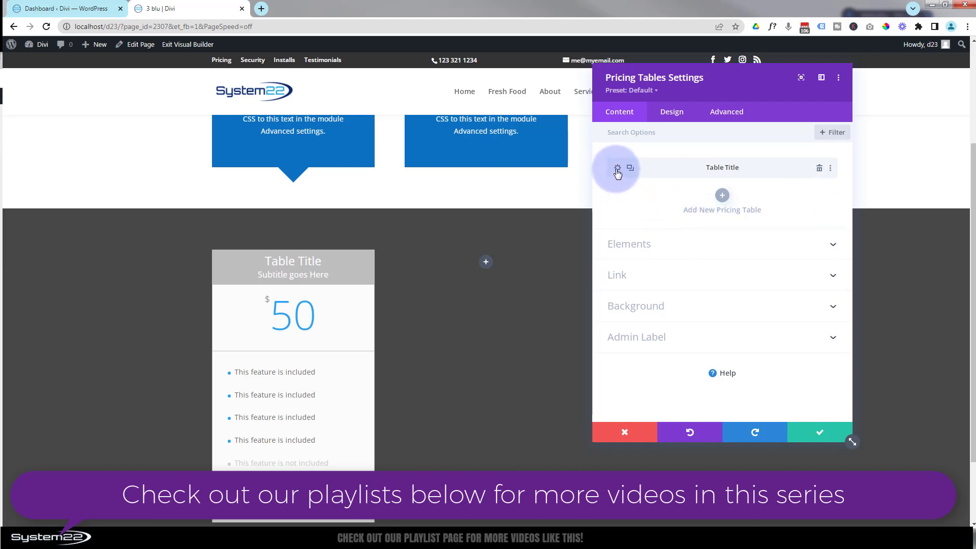
{"action": "left_click", "coordinate": [617, 167]}
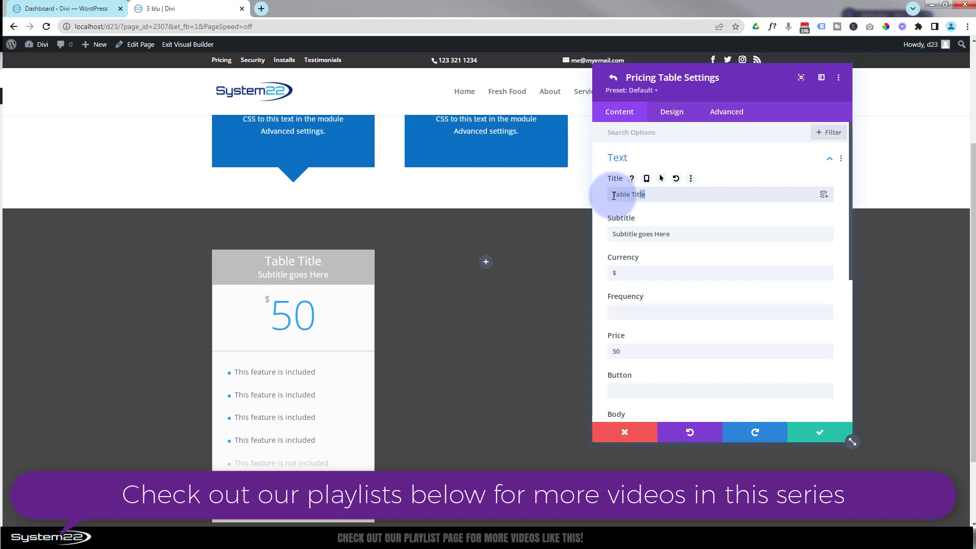
{"action": "type", "text": "Bronze"}
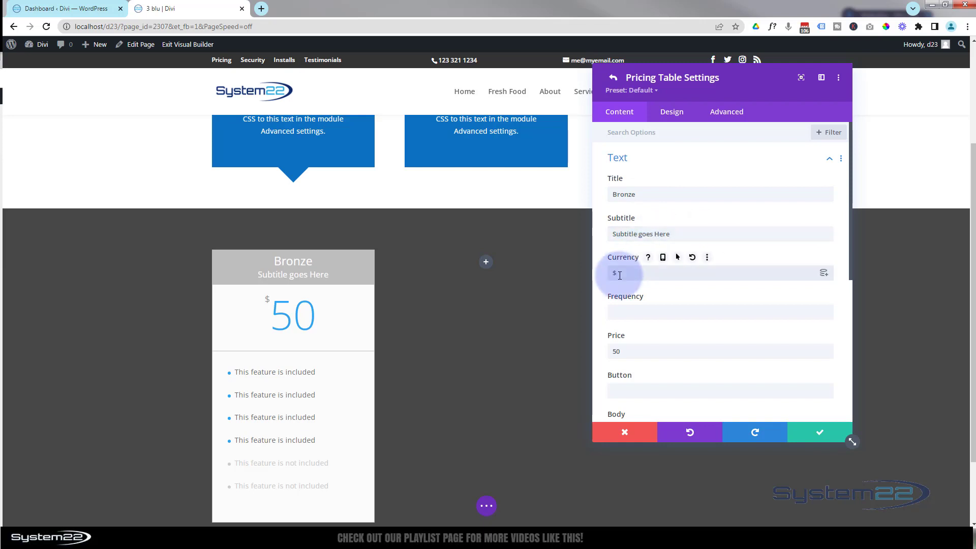
Step: Edit the billing frequency text ('per month') and set the button text to 'Buty Now'
{"action": "left_click", "coordinate": [644, 311]}
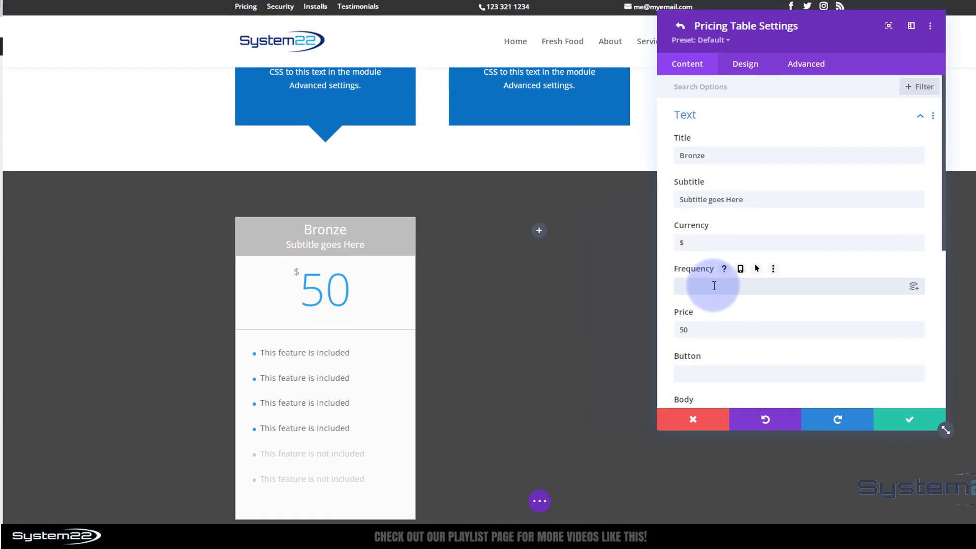
{"action": "type", "text": "per month"}
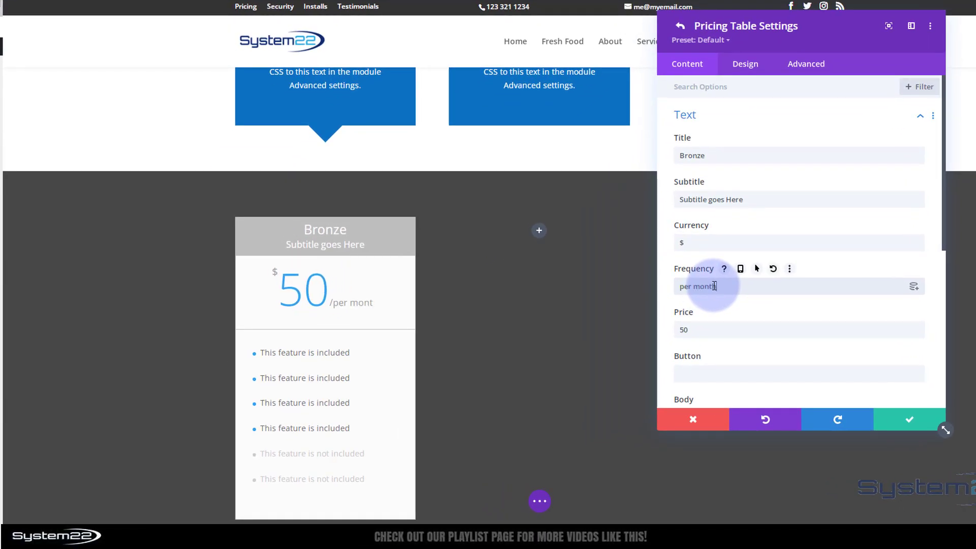
{"action": "type", "text": "h"}
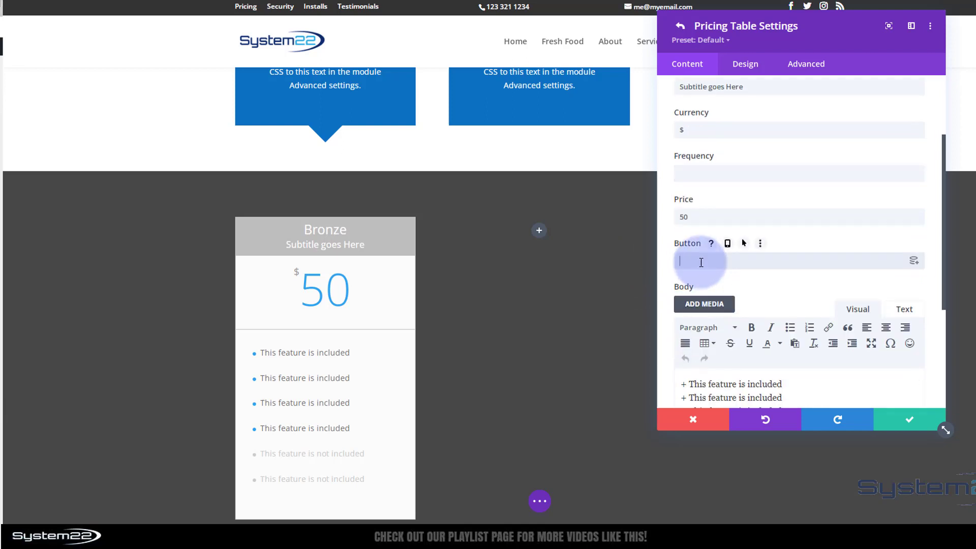
{"action": "type", "text": "Buty"}
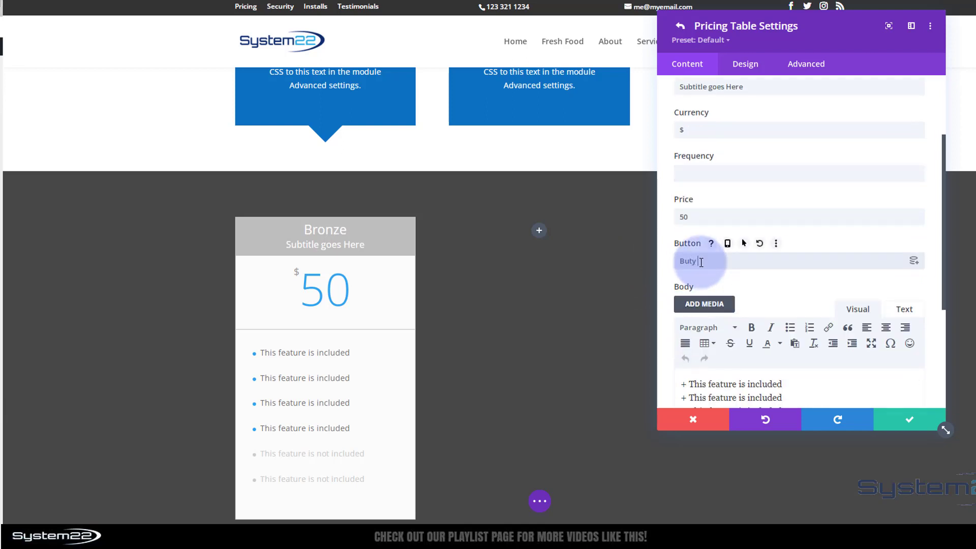
{"action": "type", "text": "Now"}
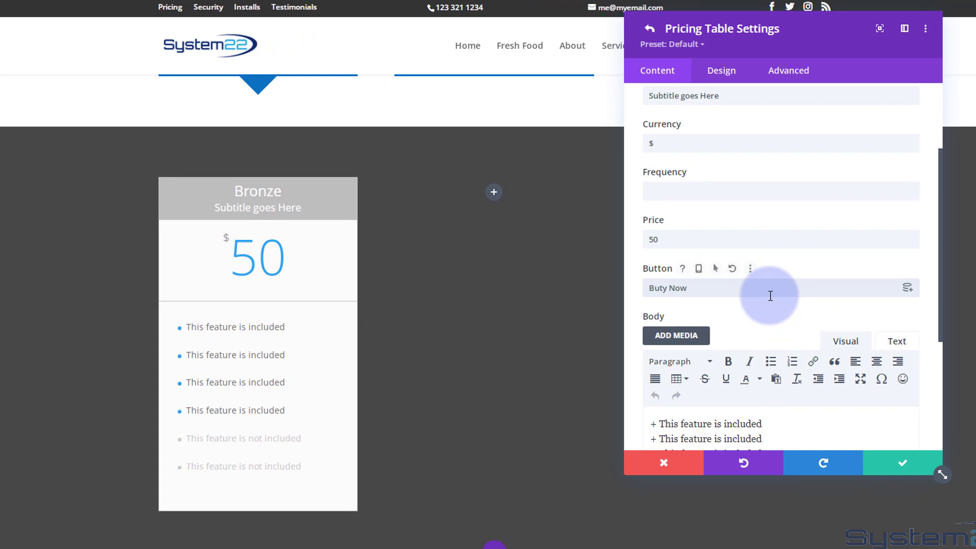
Step: Mark the Bronze table's fourth feature as not included and set the button link to #
{"action": "scroll", "scroll_direction": "down", "scroll_amount": 3}
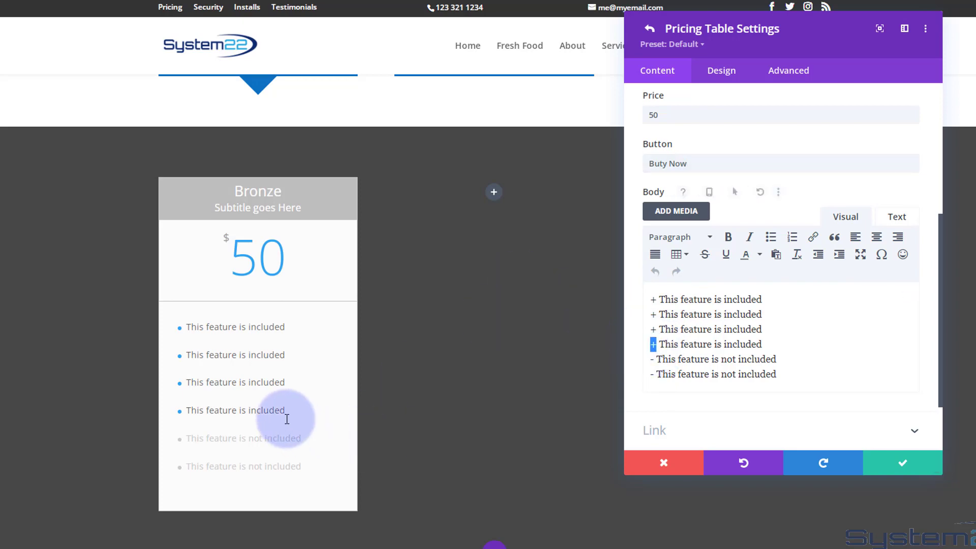
{"action": "mouse_move", "coordinate": [805, 333]}
{"action": "type", "text": "-"}
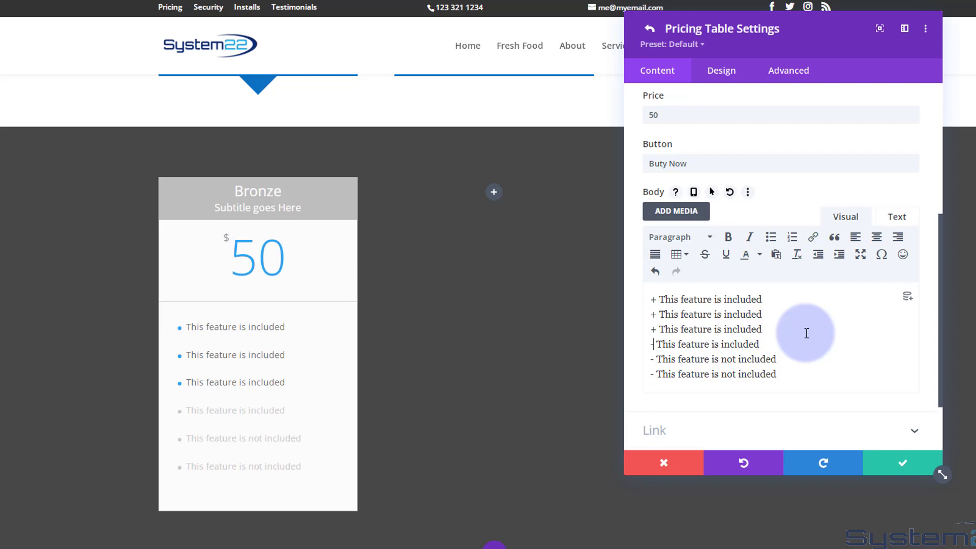
{"action": "scroll", "scroll_direction": "down", "scroll_amount": 3}
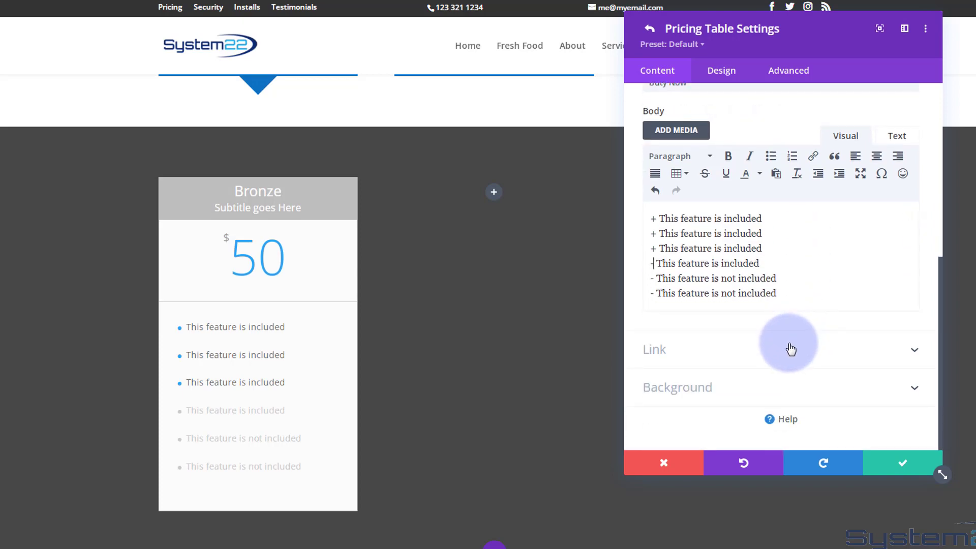
{"action": "left_click", "coordinate": [655, 348]}
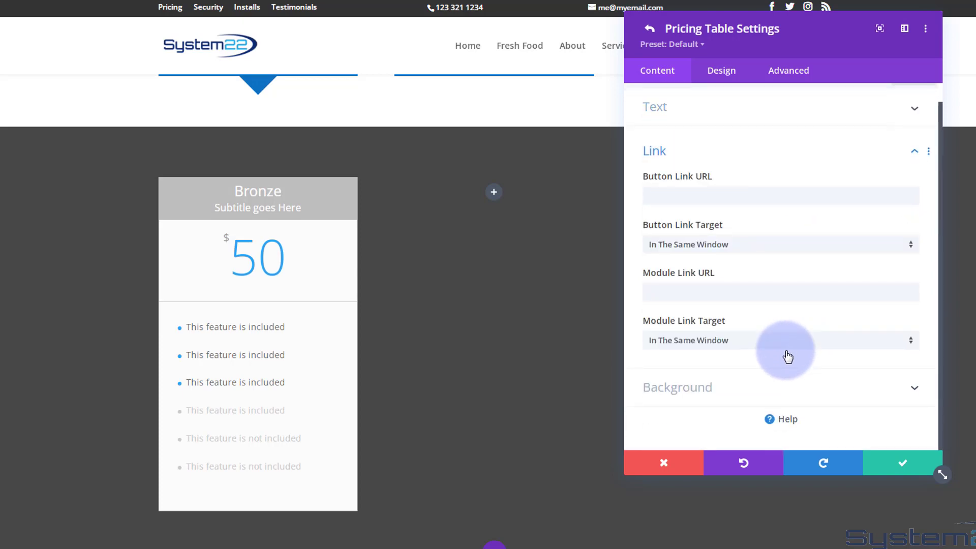
{"action": "left_click", "coordinate": [780, 196]}
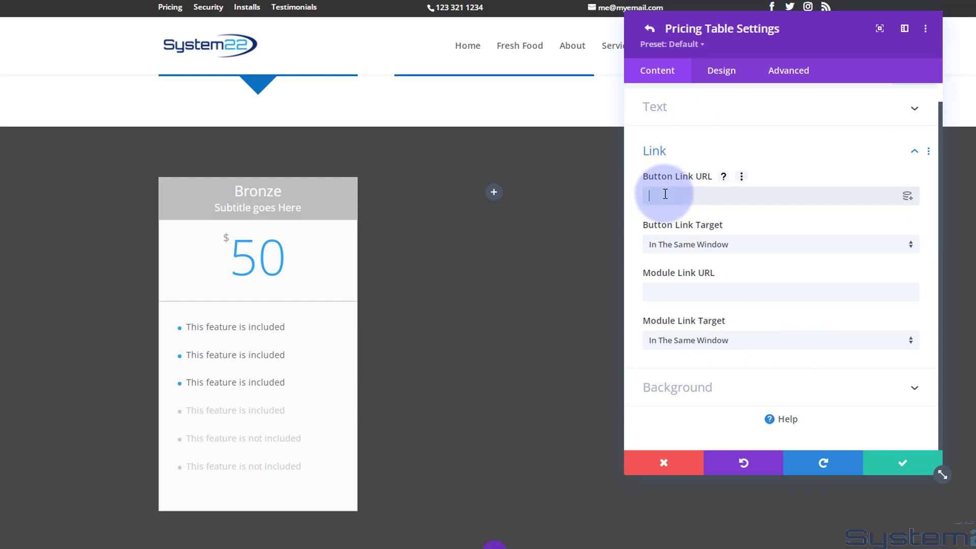
{"action": "type", "text": "#"}
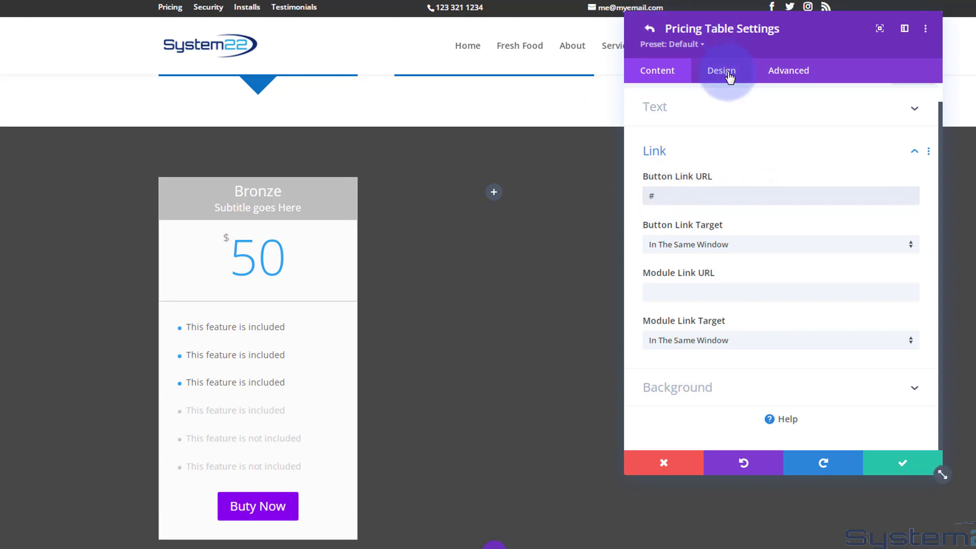
Step: In the Design settings, make the Bronze table's title text purple
{"action": "left_click", "coordinate": [721, 70]}
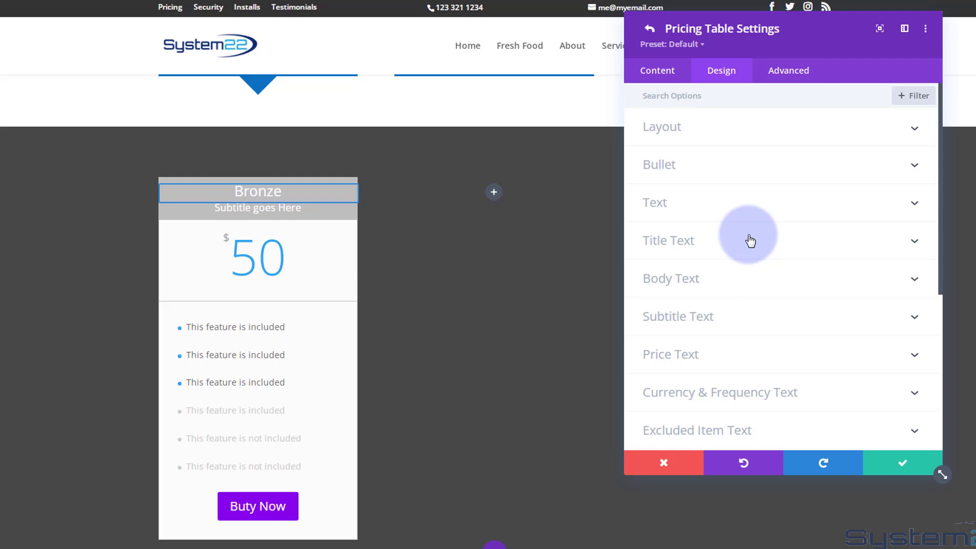
{"action": "left_click", "coordinate": [668, 240]}
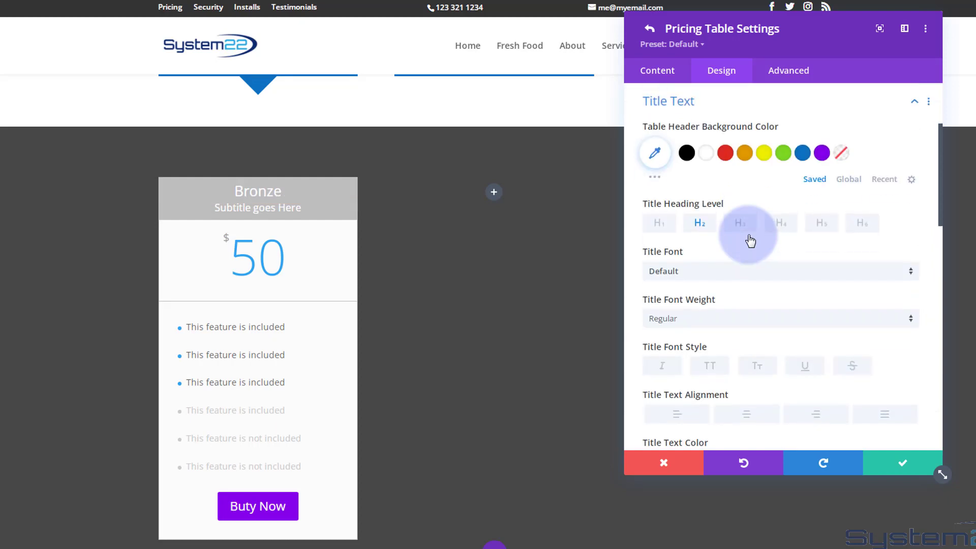
{"action": "left_click", "coordinate": [822, 153]}
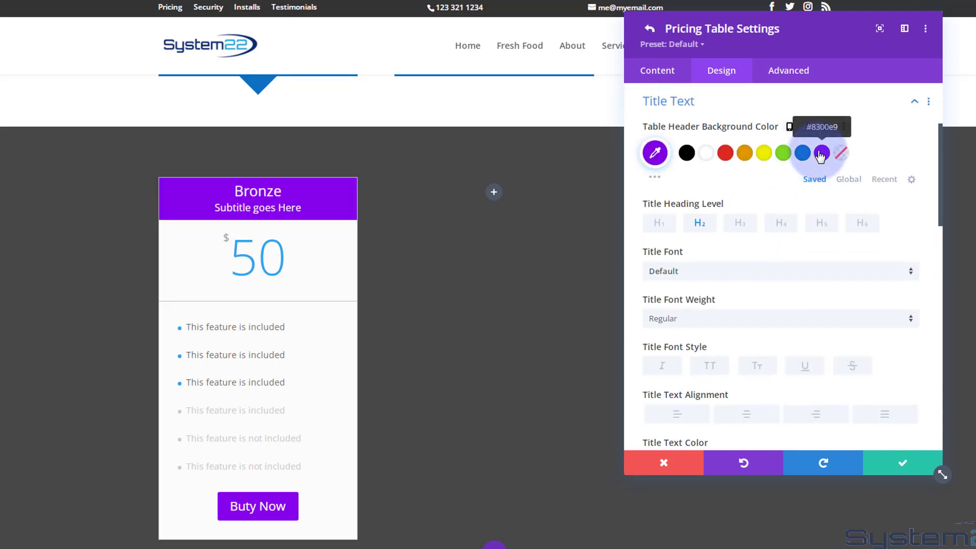
{"action": "mouse_move", "coordinate": [812, 258]}
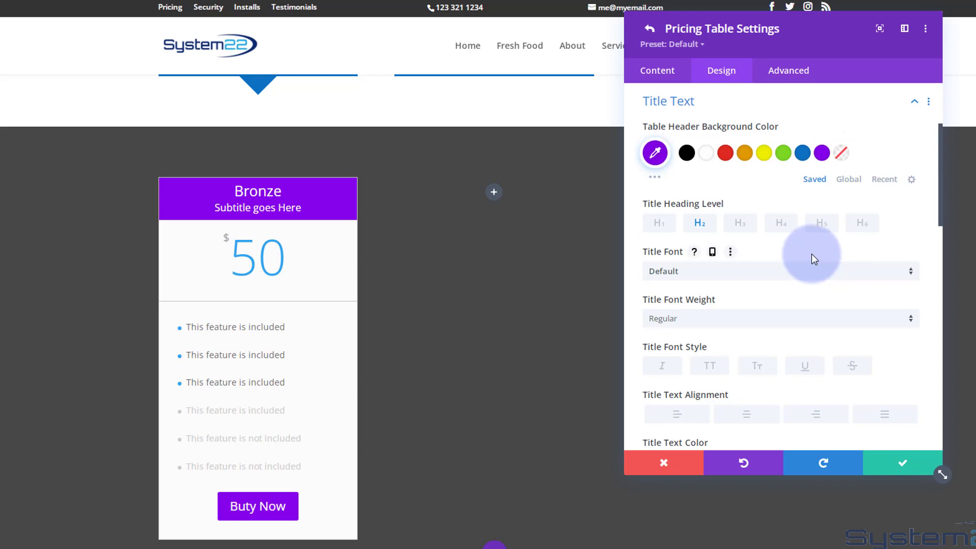
Step: Make the Bronze table's price text purple, then scroll toward the Border options
{"action": "scroll", "scroll_direction": "down", "scroll_amount": 3}
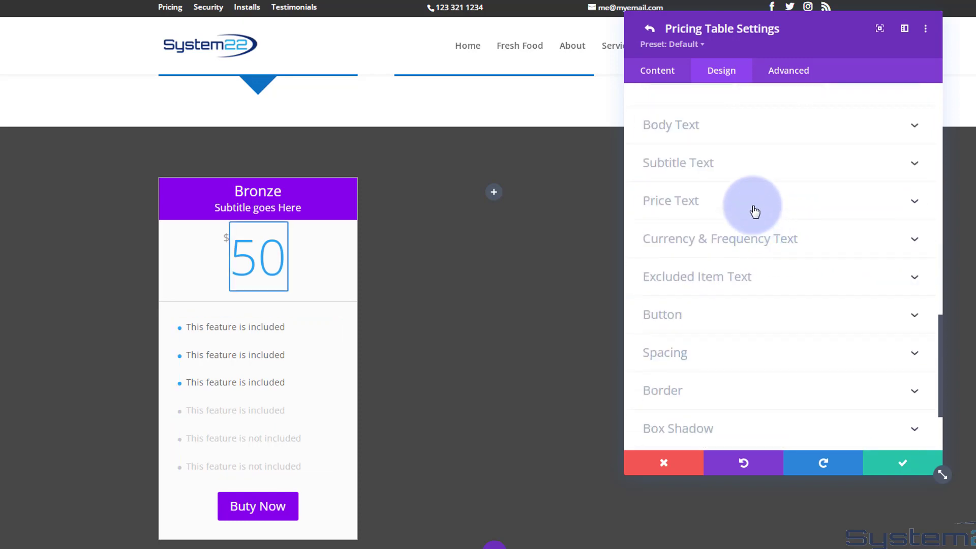
{"action": "left_click", "coordinate": [671, 200]}
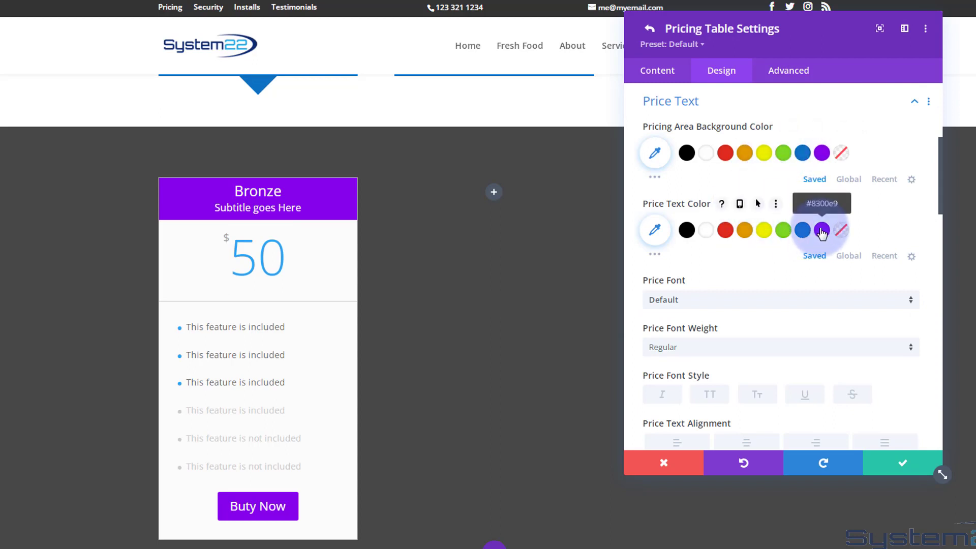
{"action": "left_click", "coordinate": [821, 230]}
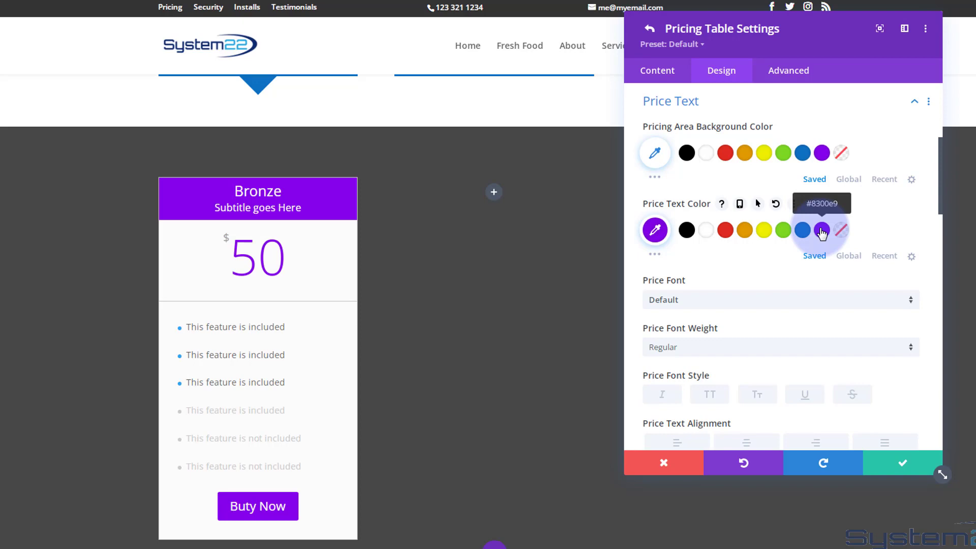
{"action": "scroll", "scroll_direction": "down", "scroll_amount": 3}
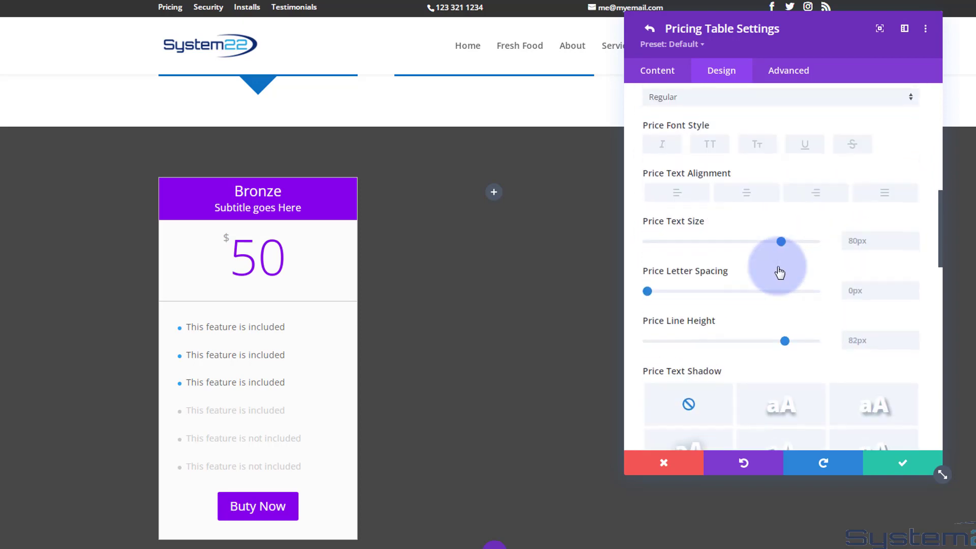
{"action": "scroll", "scroll_direction": "down", "scroll_amount": 3}
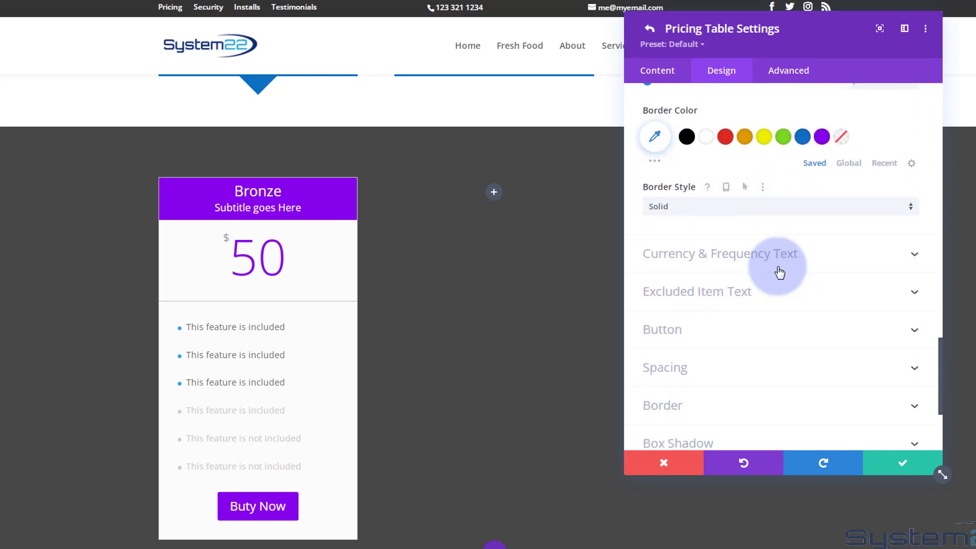
{"action": "scroll", "scroll_direction": "down", "scroll_amount": 3}
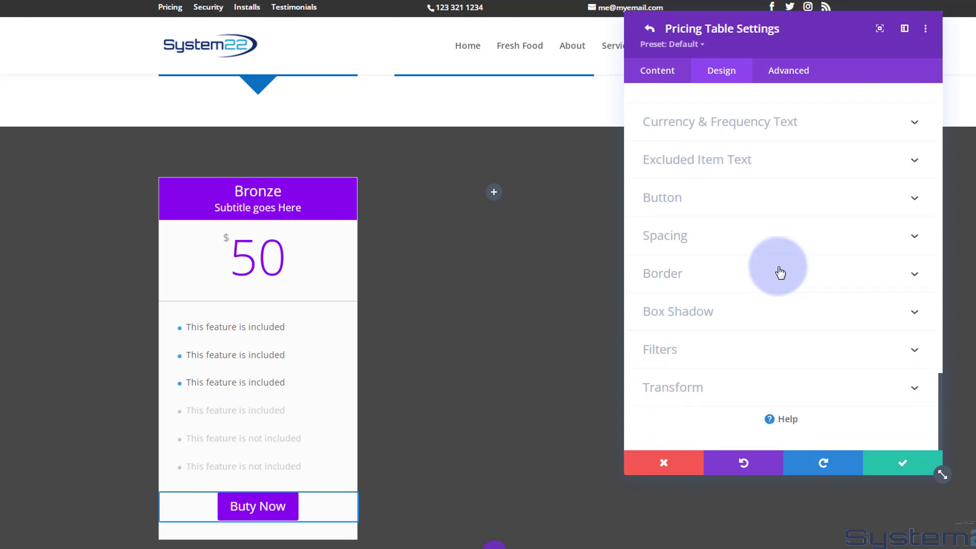
Step: Set the Bronze table's rounded corners to 10px, then save and close its settings
{"action": "left_click", "coordinate": [662, 274]}
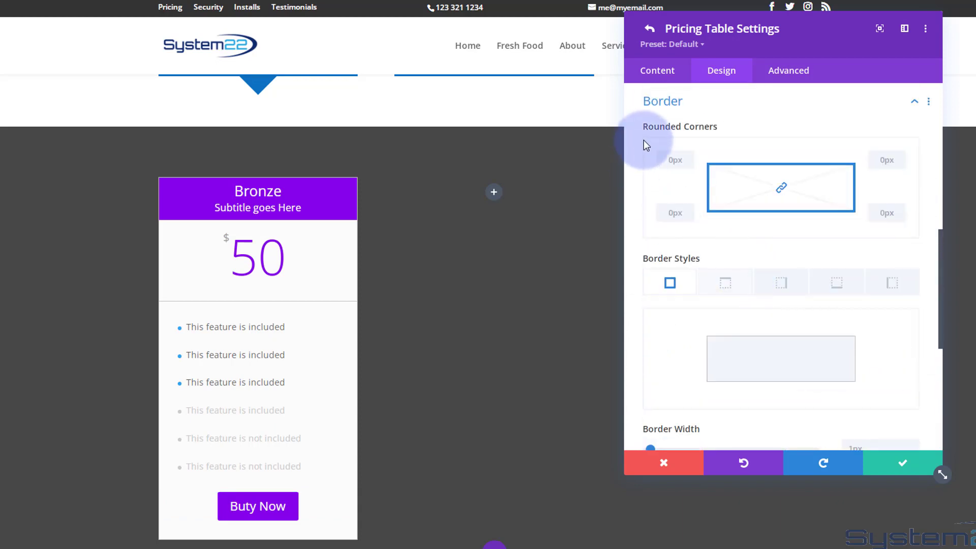
{"action": "left_click", "coordinate": [675, 160]}
{"action": "type", "text": "10"}
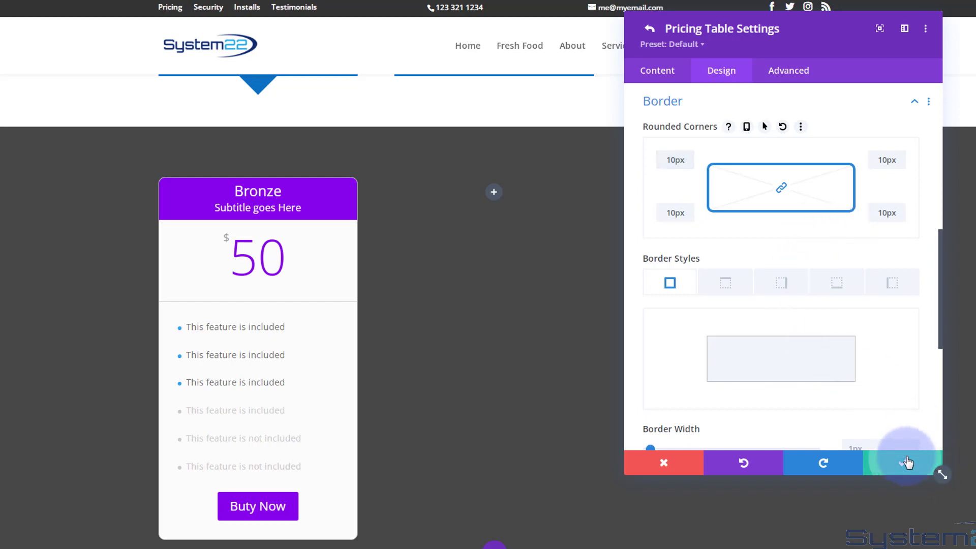
{"action": "left_click", "coordinate": [656, 70]}
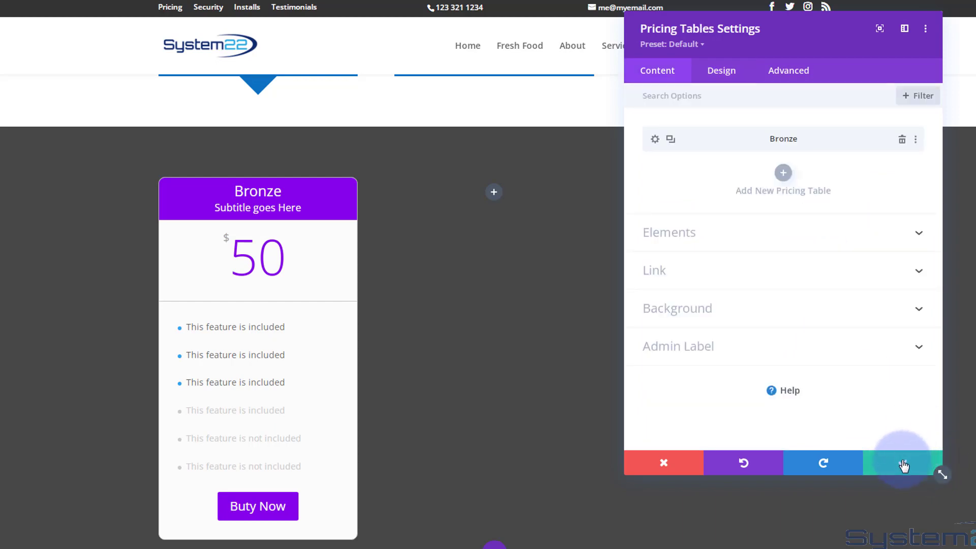
{"action": "left_click", "coordinate": [902, 462]}
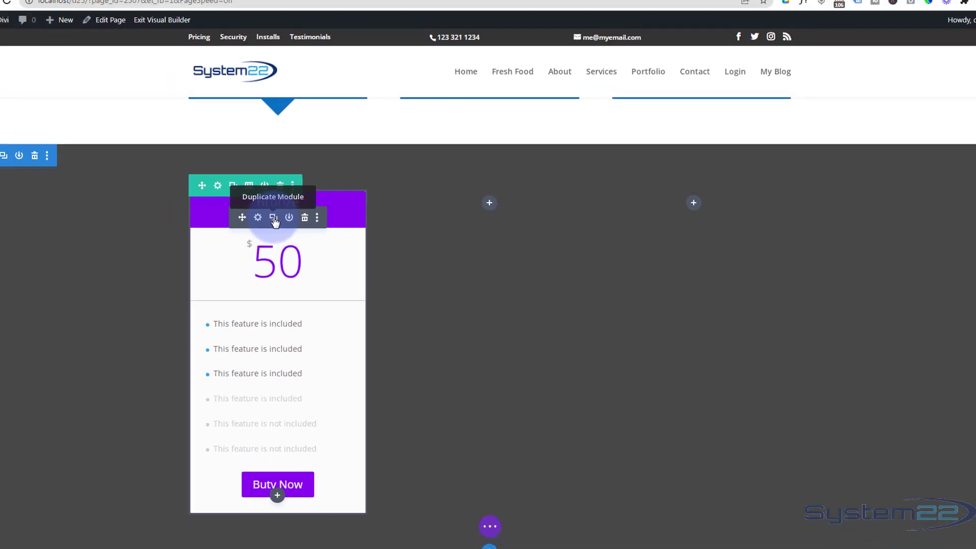
Step: Duplicate the Bronze pricing table twice so copies fill all three columns
{"action": "left_click", "coordinate": [273, 217]}
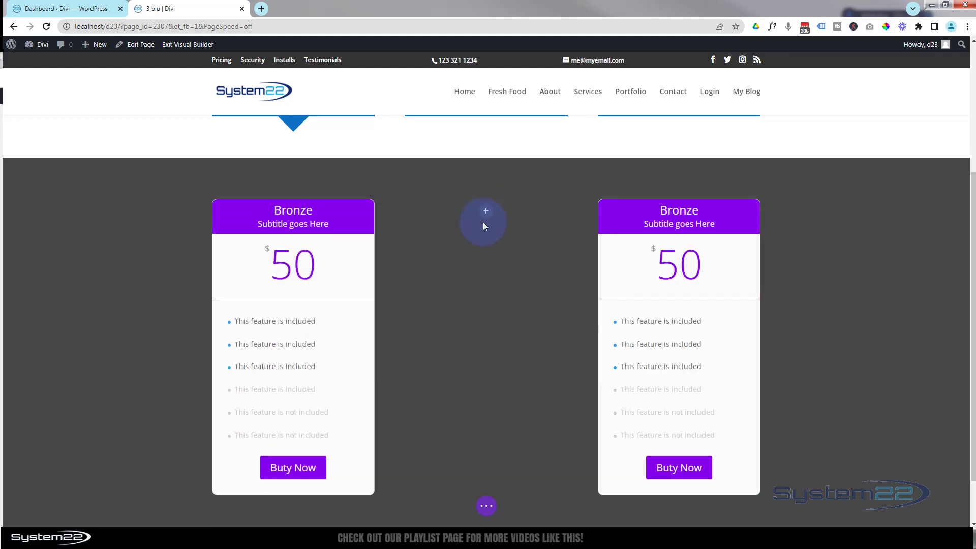
{"action": "left_click", "coordinate": [486, 211]}
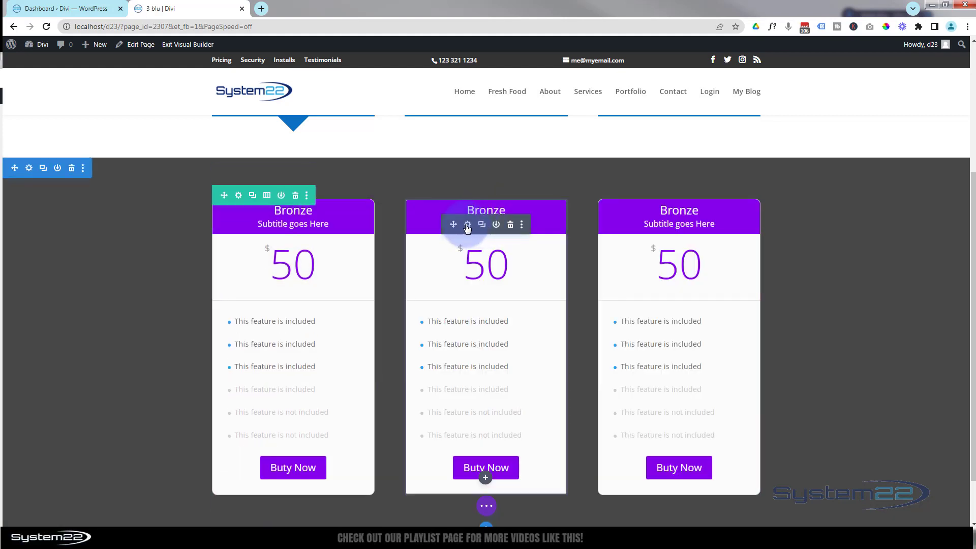
{"action": "left_click", "coordinate": [467, 225]}
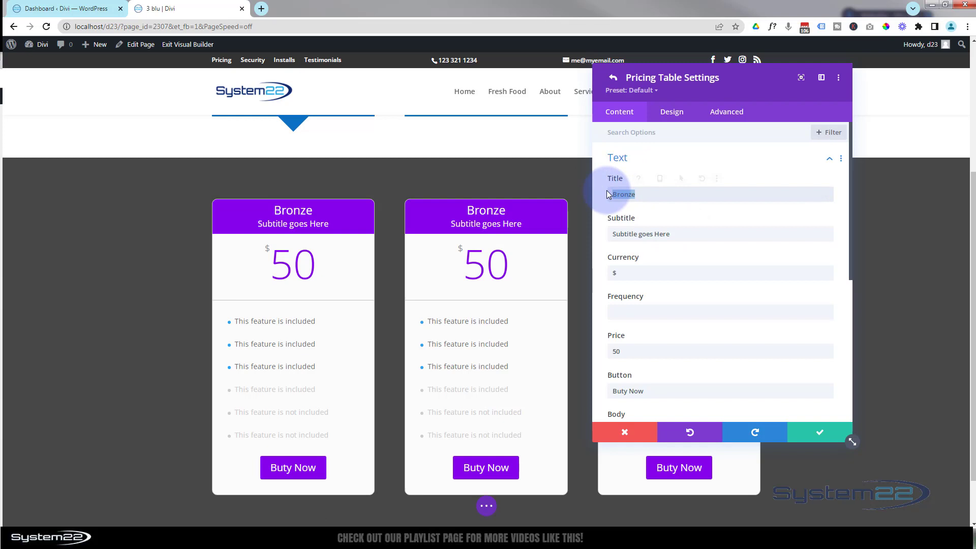
Step: Retitle the middle pricing table 'Silver' and change its price to 100
{"action": "type", "text": "Silver"}
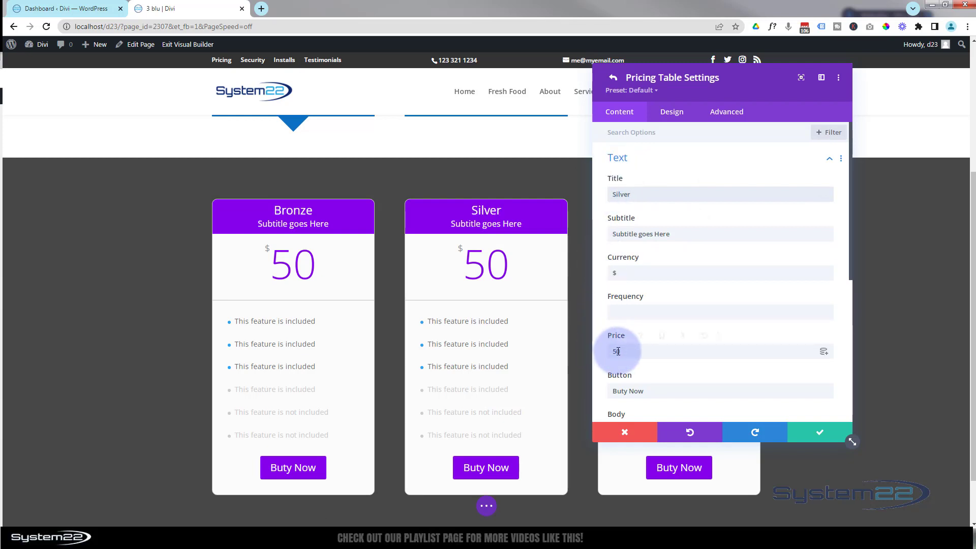
{"action": "left_click", "coordinate": [616, 350]}
{"action": "type", "text": "100"}
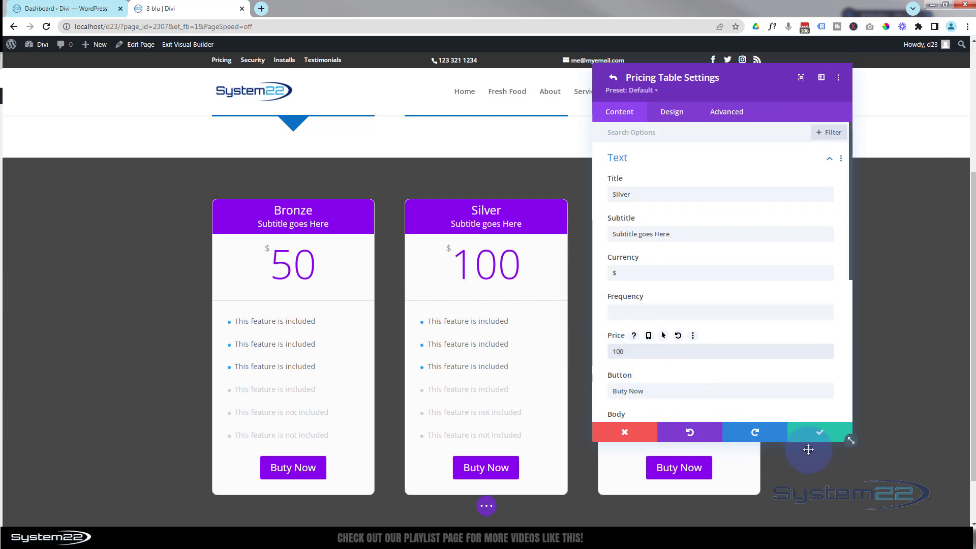
{"action": "left_click", "coordinate": [612, 77]}
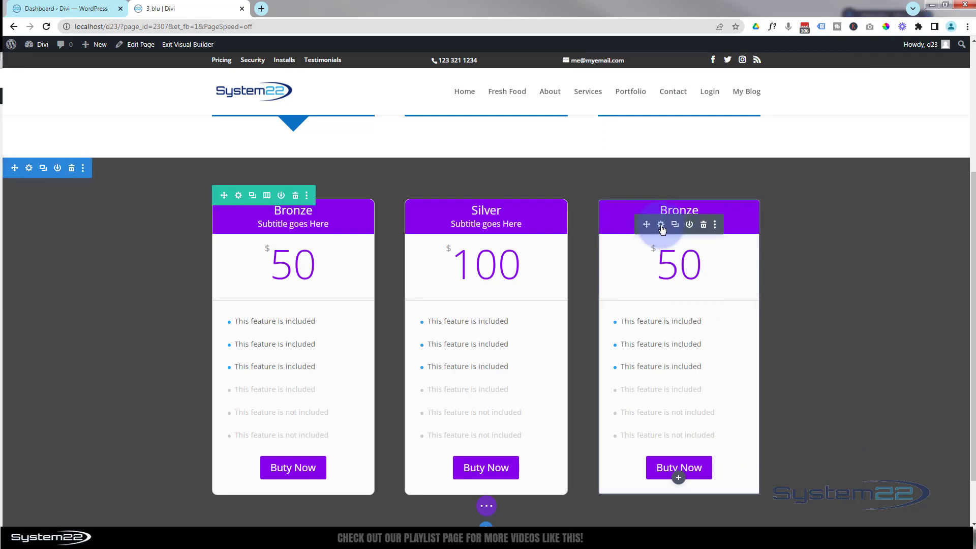
Step: Retitle the third pricing table 'Gold' with a price of 150, then save and close
{"action": "left_click", "coordinate": [661, 225]}
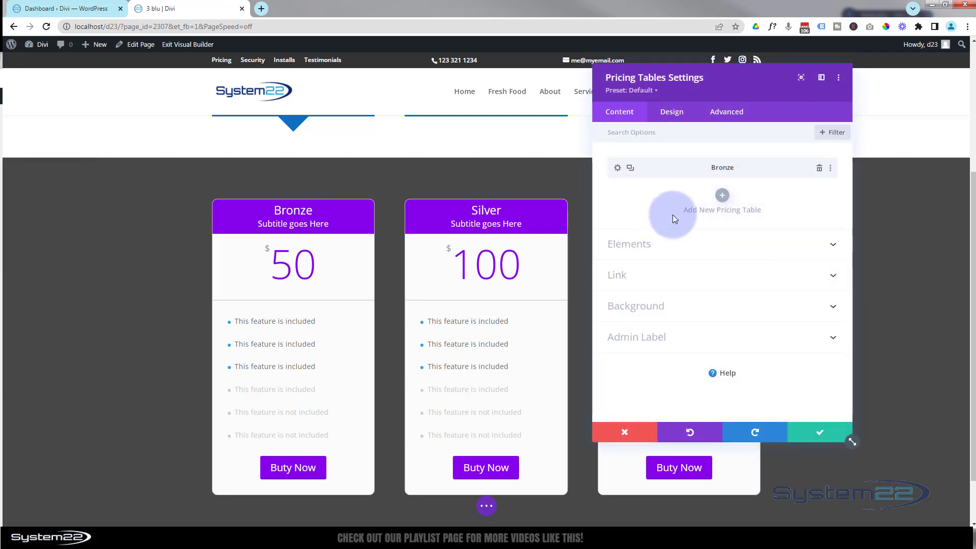
{"action": "mouse_move", "coordinate": [666, 210]}
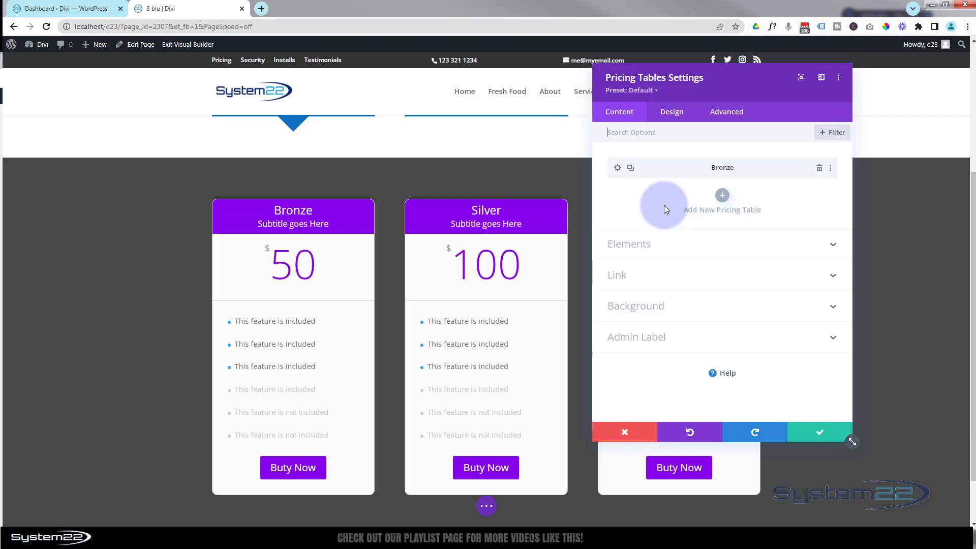
{"action": "mouse_move", "coordinate": [644, 196]}
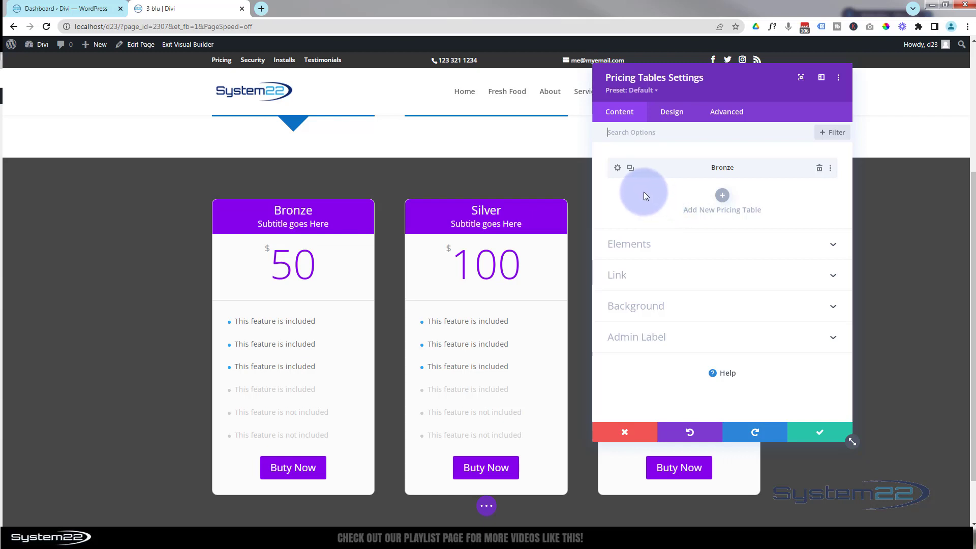
{"action": "mouse_move", "coordinate": [616, 170]}
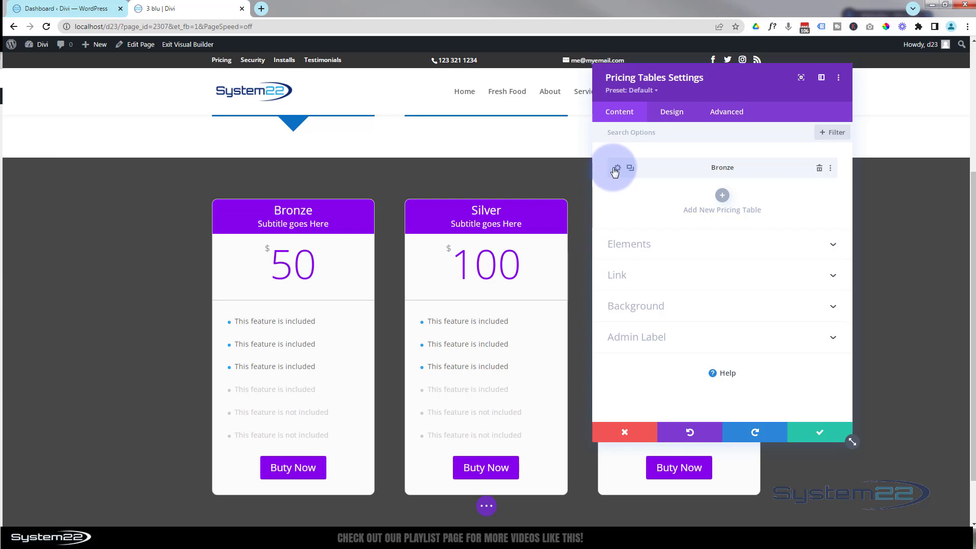
{"action": "left_click", "coordinate": [615, 167]}
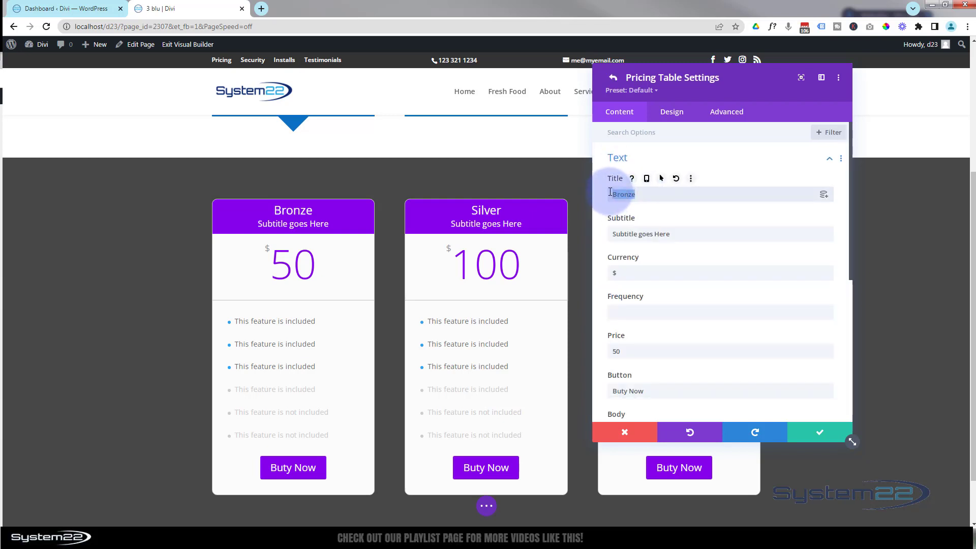
{"action": "type", "text": "Gold"}
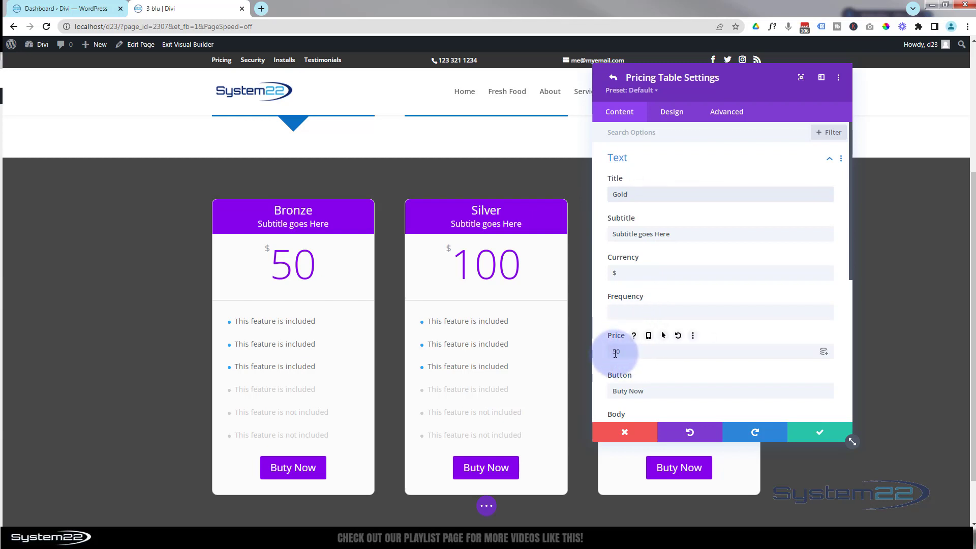
{"action": "type", "text": "150"}
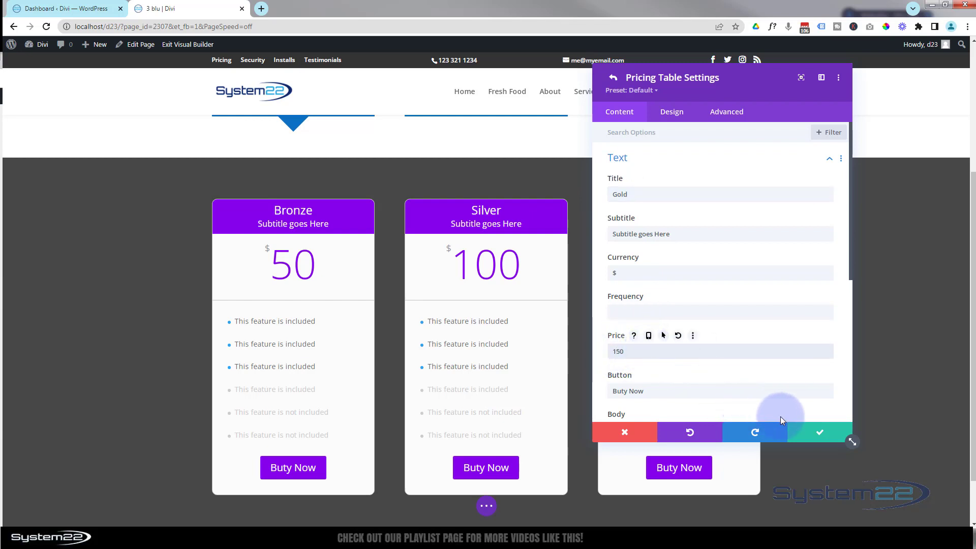
{"action": "left_click", "coordinate": [613, 77]}
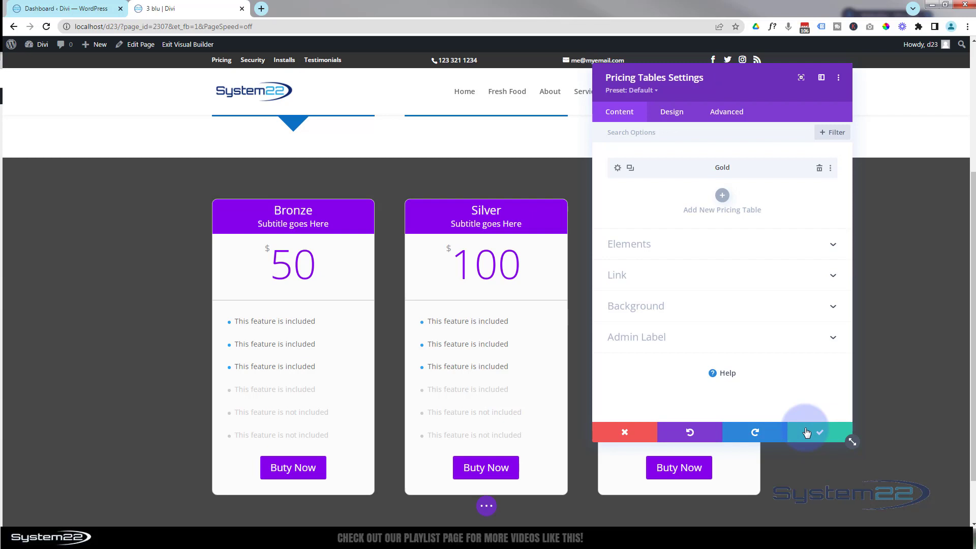
{"action": "left_click", "coordinate": [809, 432]}
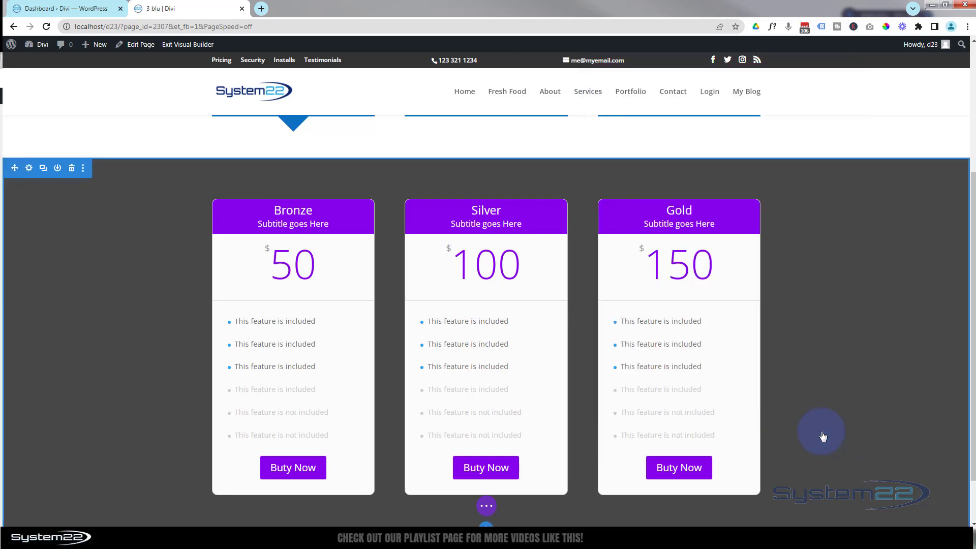
{"action": "mouse_move", "coordinate": [936, 261]}
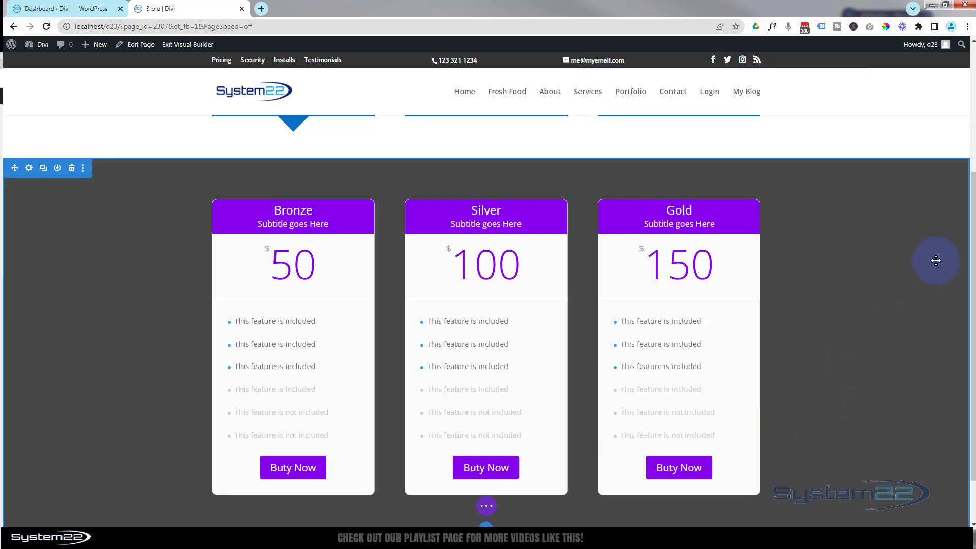
{"action": "mouse_move", "coordinate": [546, 246]}
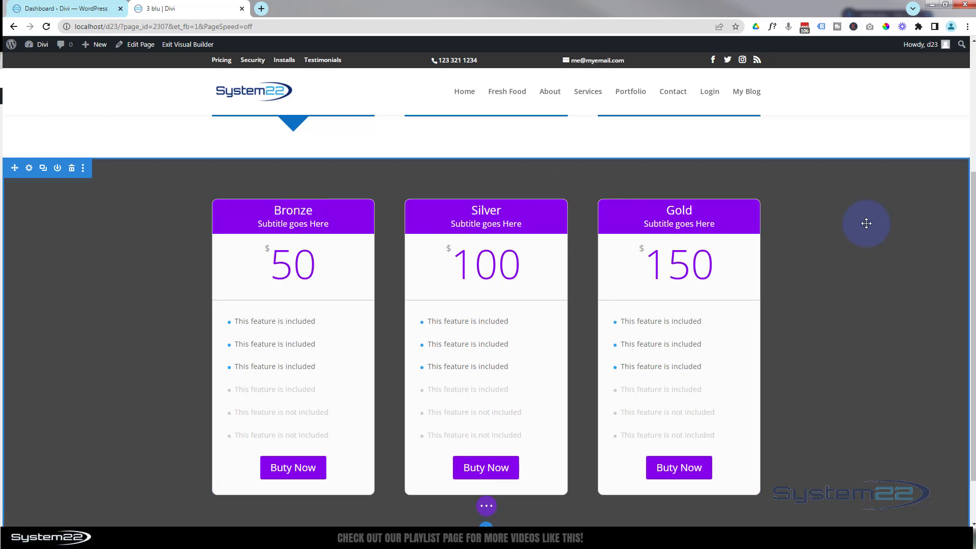
{"action": "mouse_move", "coordinate": [469, 232]}
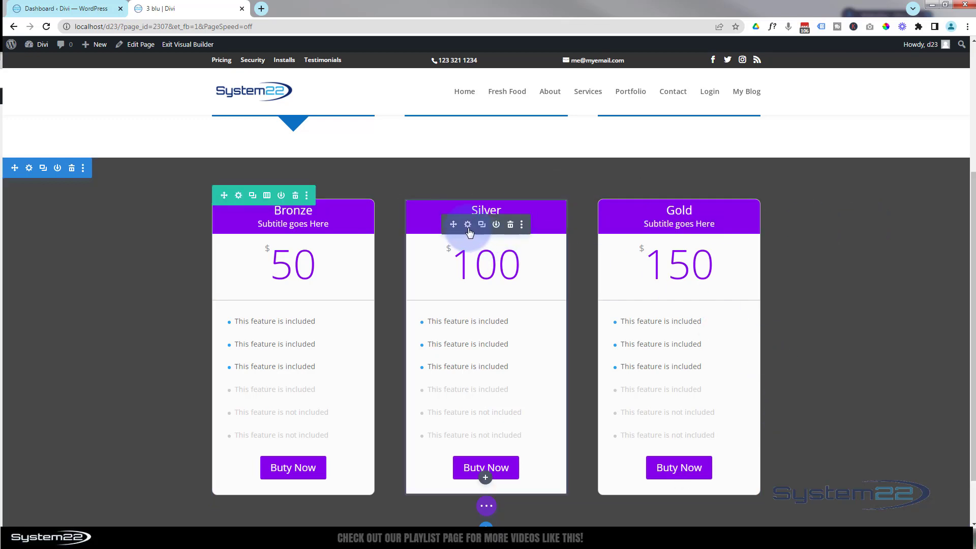
Step: Give the Silver pricing table module the CSS class 'ptgrow' in Advanced settings
{"action": "left_click", "coordinate": [467, 225]}
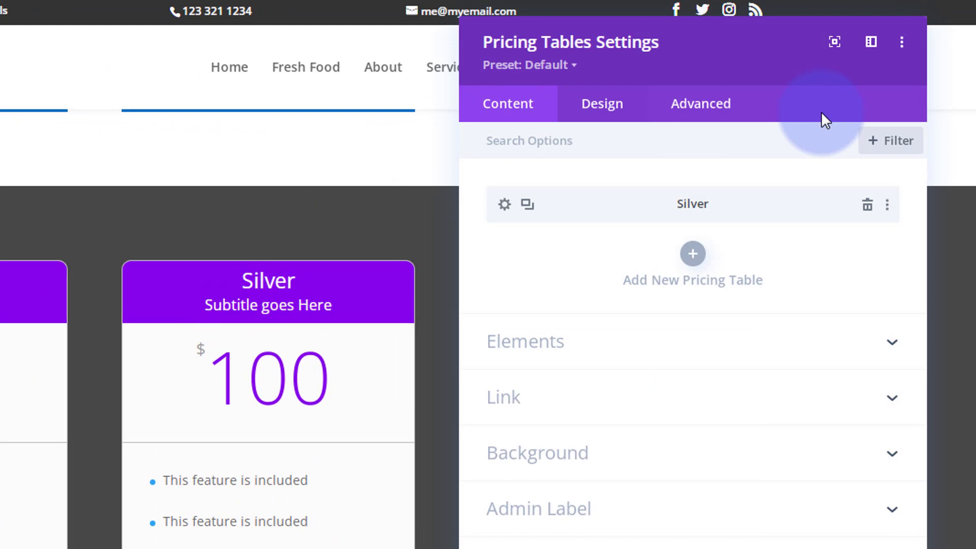
{"action": "left_click", "coordinate": [701, 103]}
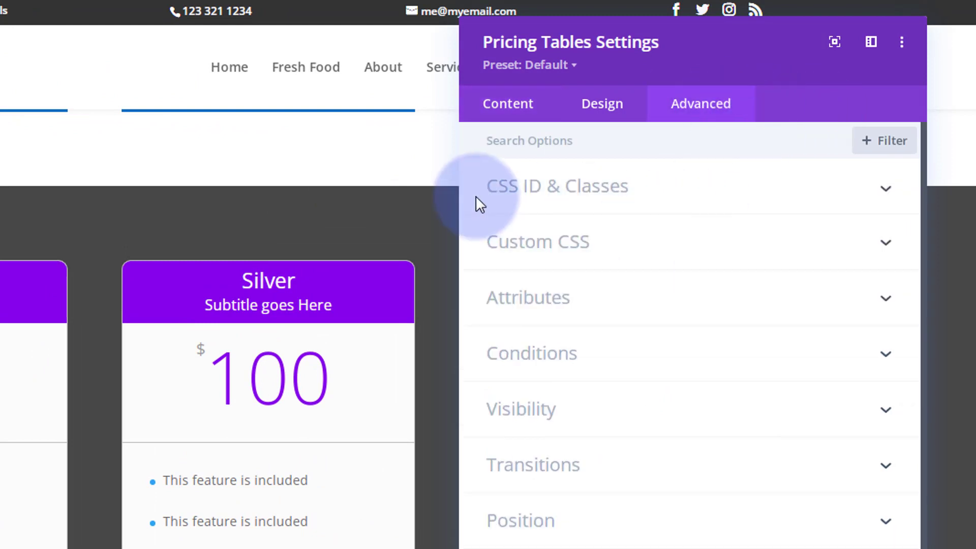
{"action": "mouse_move", "coordinate": [690, 195]}
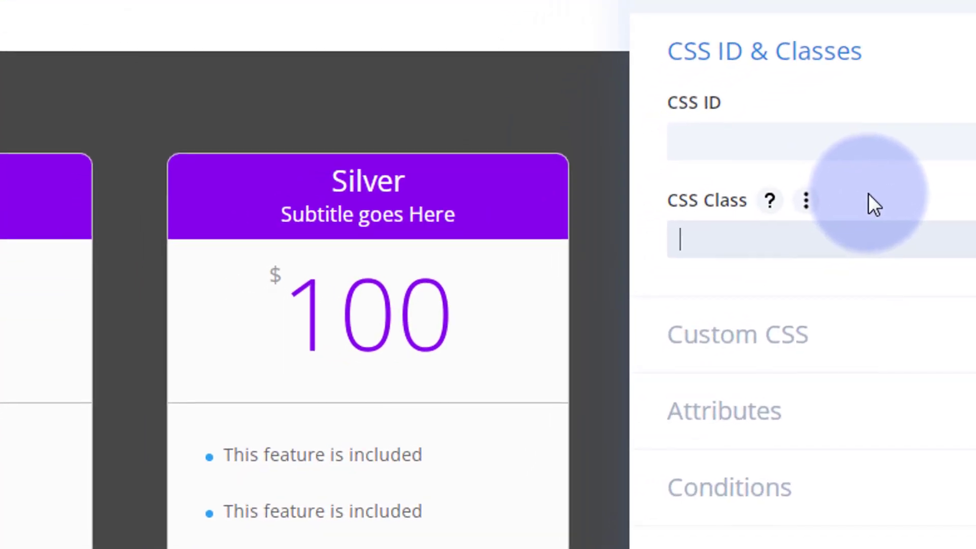
{"action": "type", "text": "ptgr"}
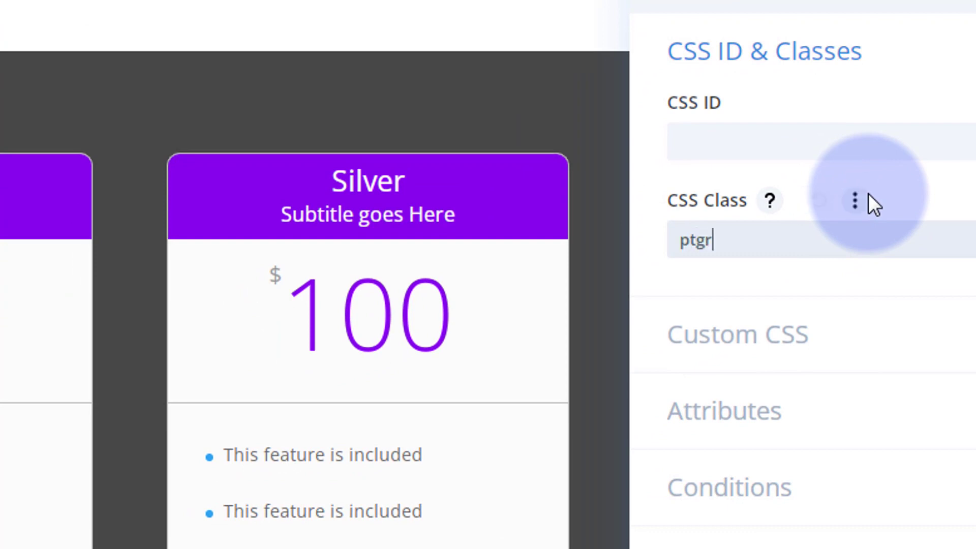
{"action": "type", "text": "ow"}
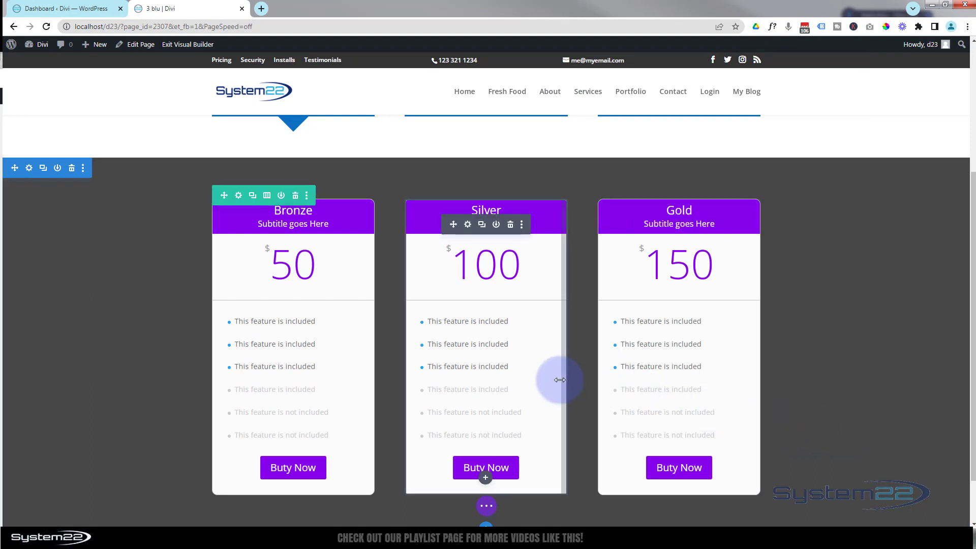
{"action": "mouse_move", "coordinate": [485, 477]}
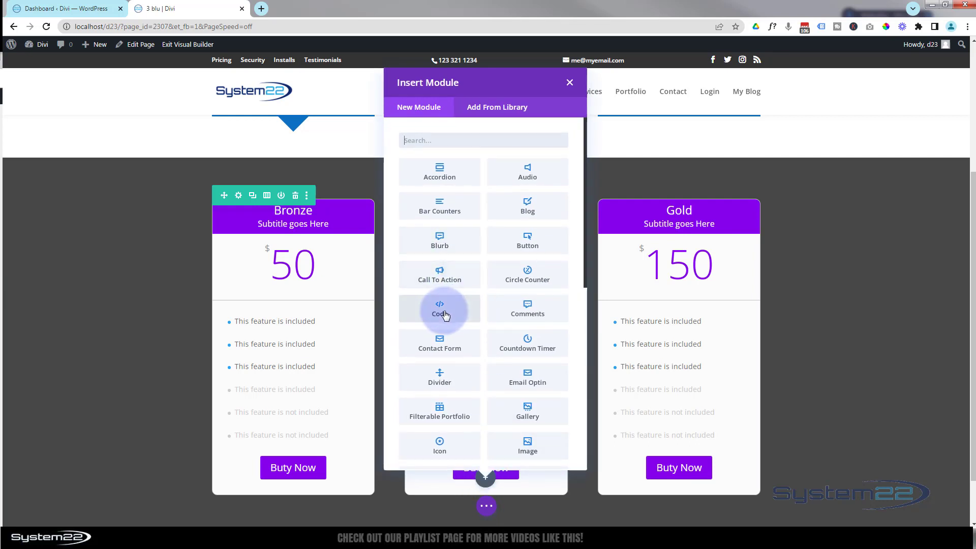
Step: Add a Code module below the Silver table and type an empty <style> tag pair
{"action": "left_click", "coordinate": [438, 309]}
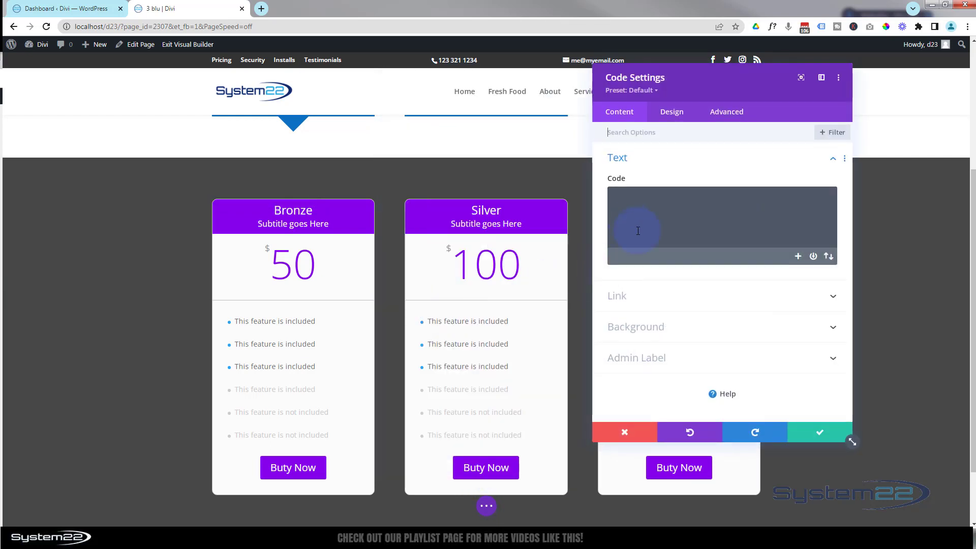
{"action": "mouse_move", "coordinate": [708, 93]}
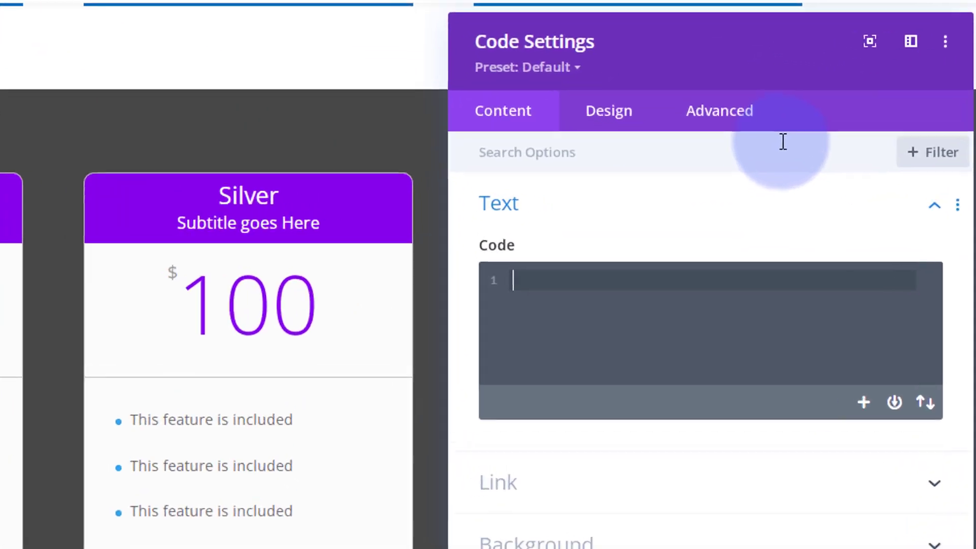
{"action": "type", "text": "<"}
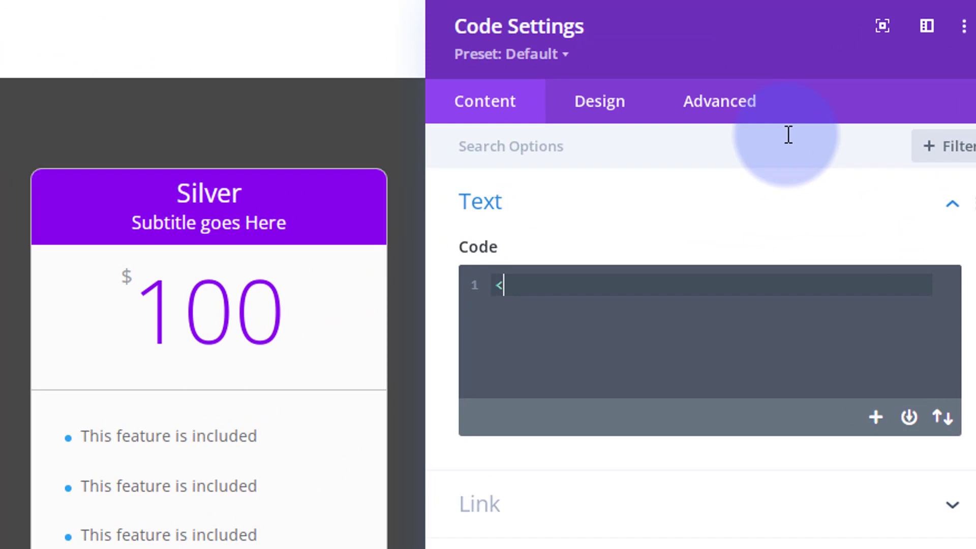
{"action": "type", "text": "style></style>"}
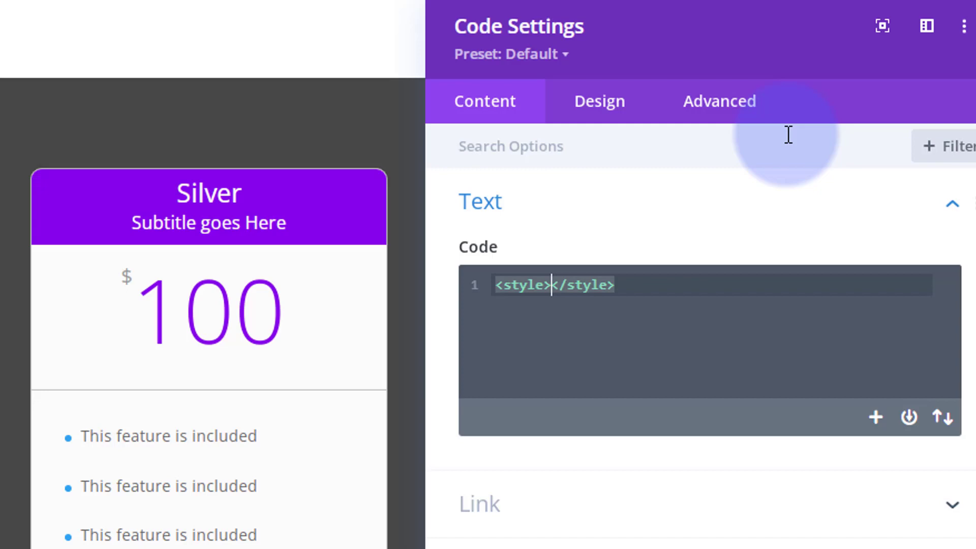
{"action": "mouse_move", "coordinate": [668, 283]}
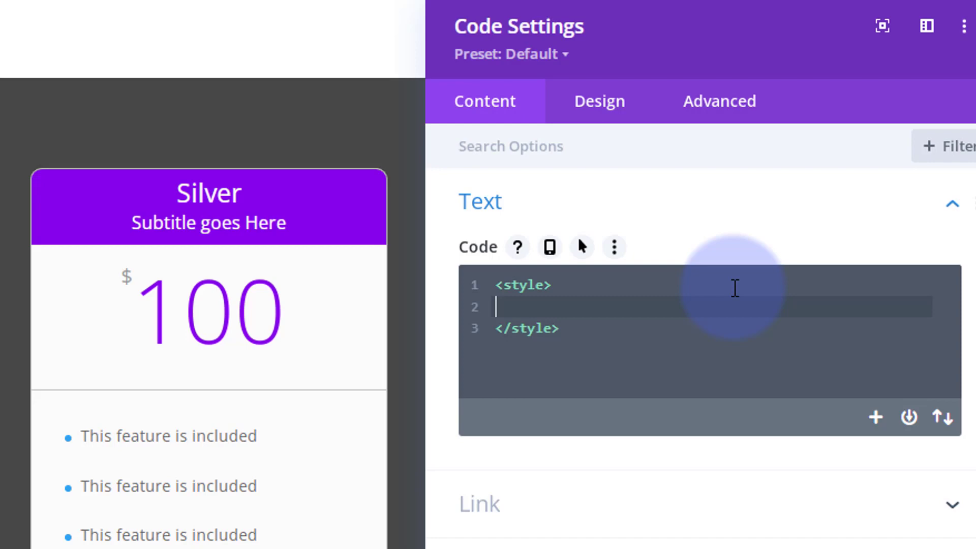
Step: Write the .ptgrow rule with animation: ptable 5s infinite
{"action": "type", "text": "-"}
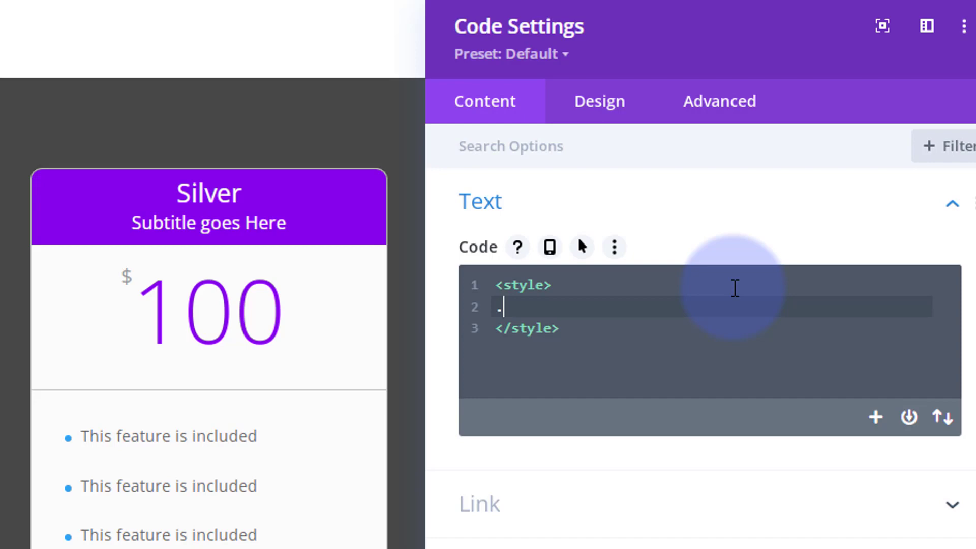
{"action": "type", "text": "ptgr"}
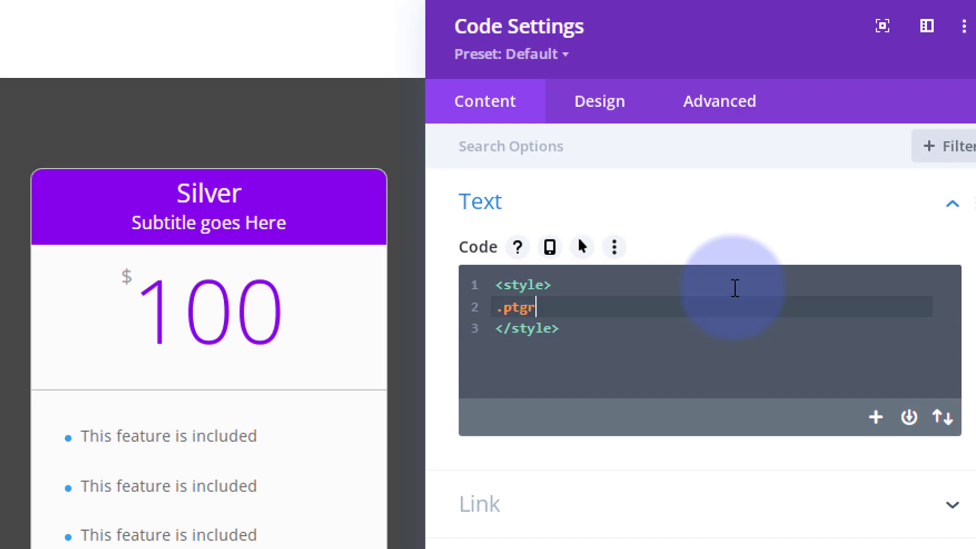
{"action": "type", "text": "ow"}
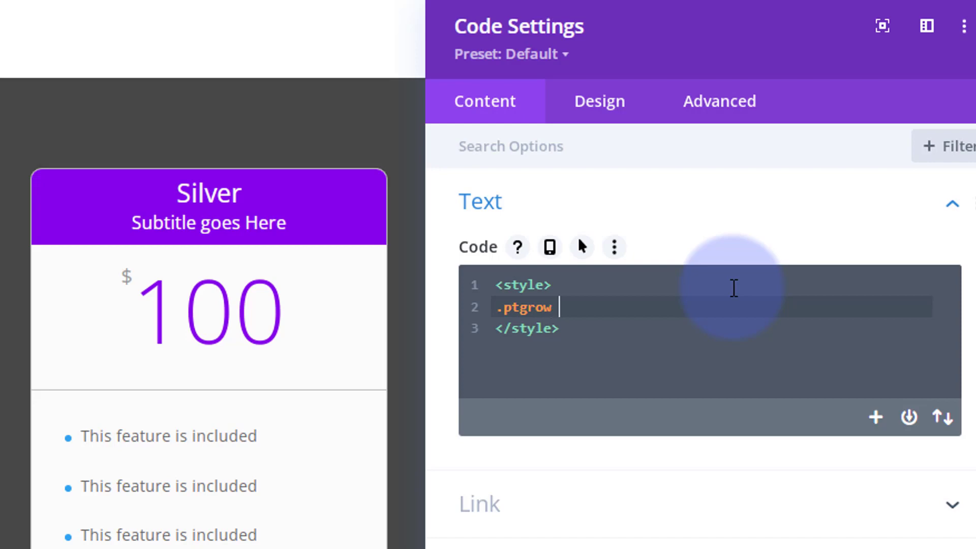
{"action": "type", "text": "{"}
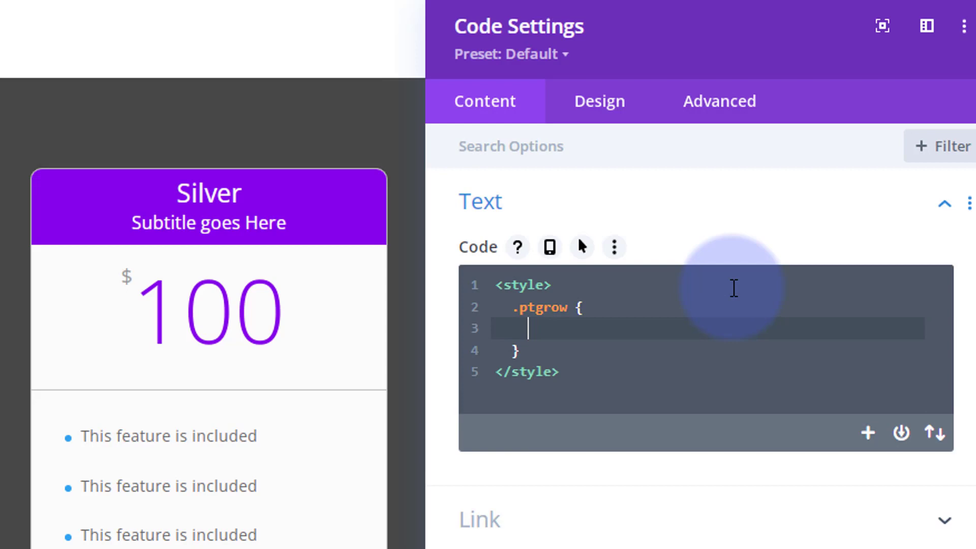
{"action": "type", "text": "animation:"}
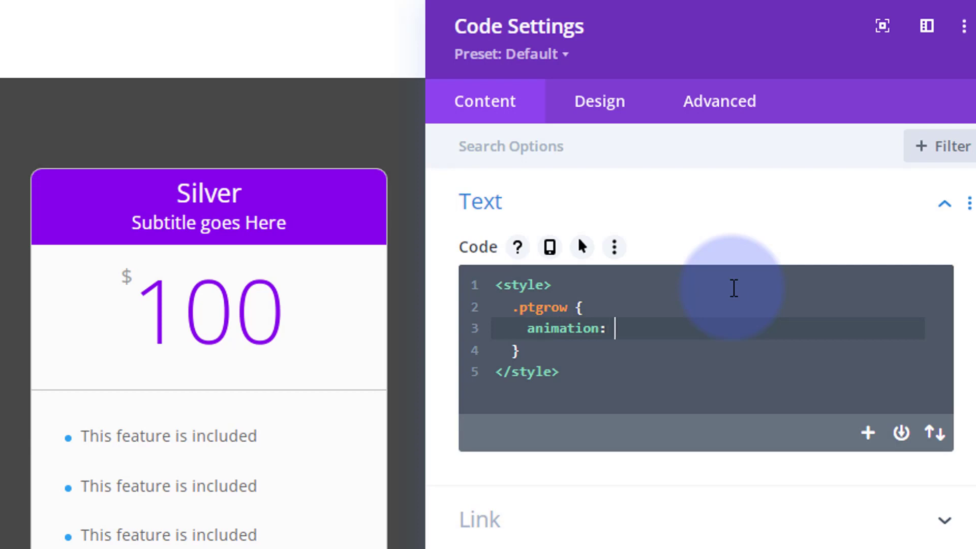
{"action": "type", "text": "ptab"}
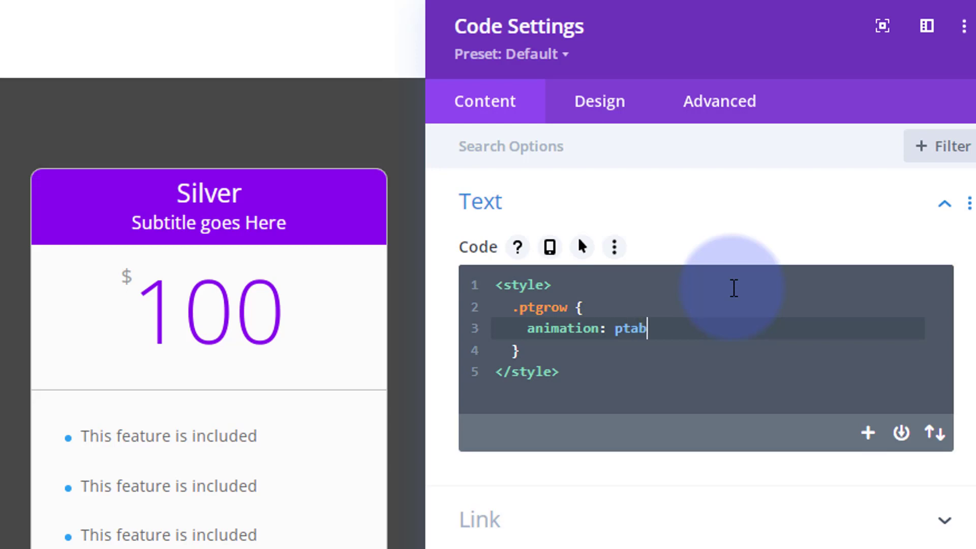
{"action": "type", "text": "le"}
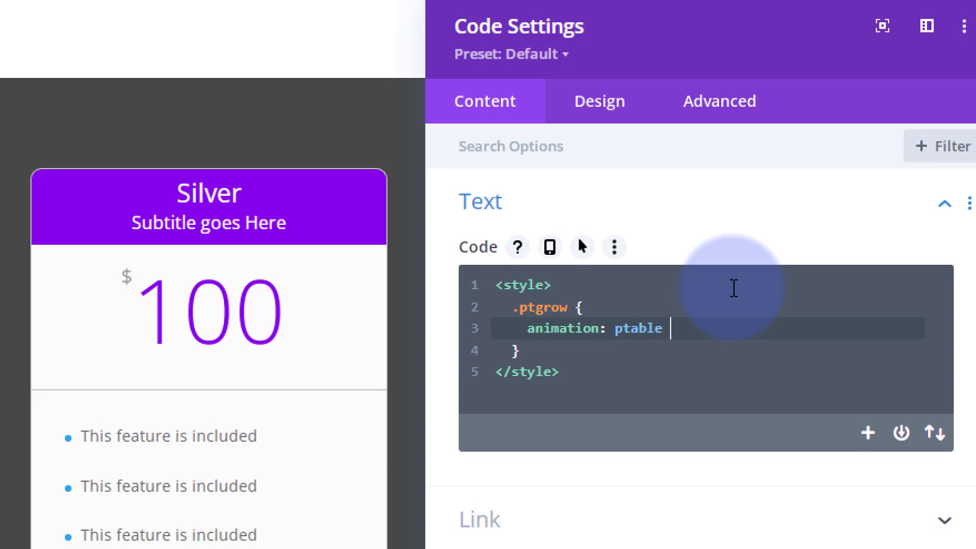
{"action": "type", "text": "5"}
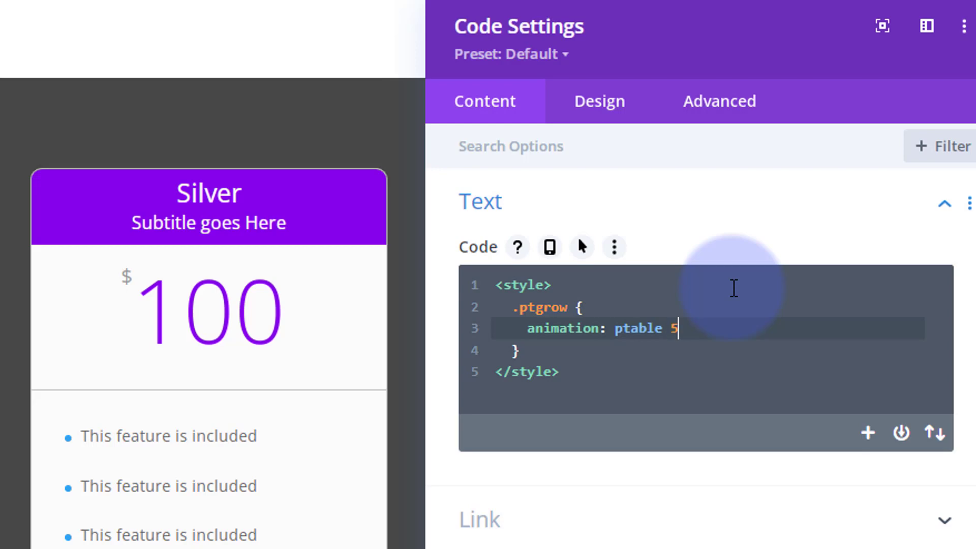
{"action": "type", "text": "s"}
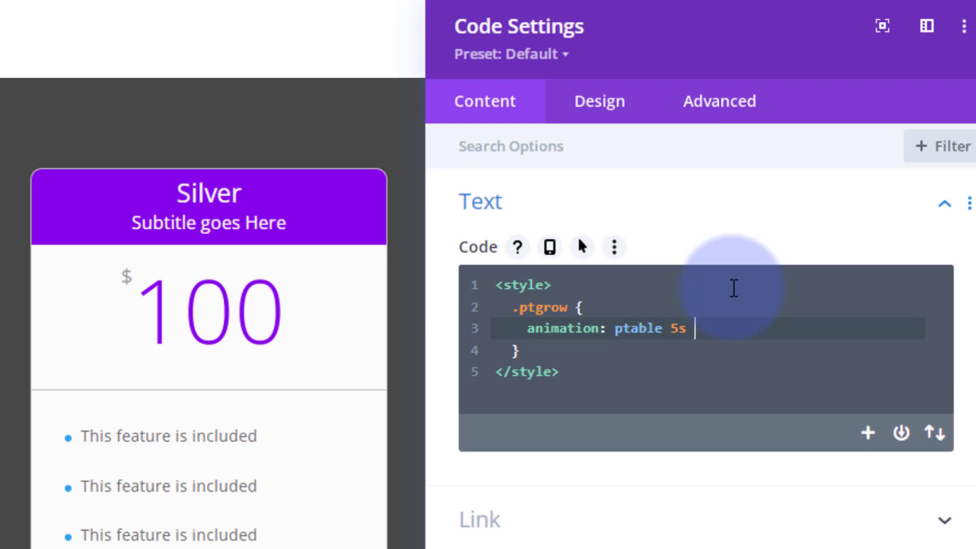
{"action": "type", "text": "in"}
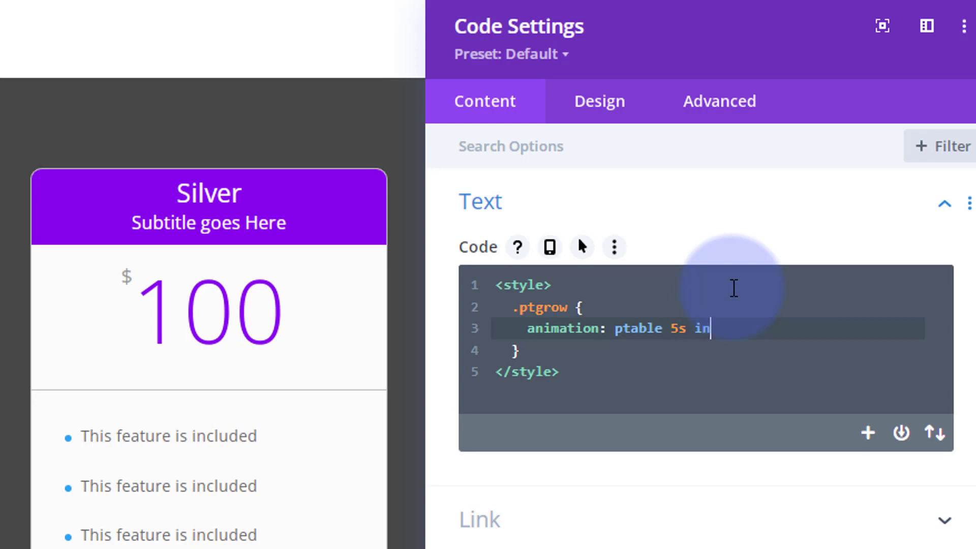
{"action": "type", "text": "finite;"}
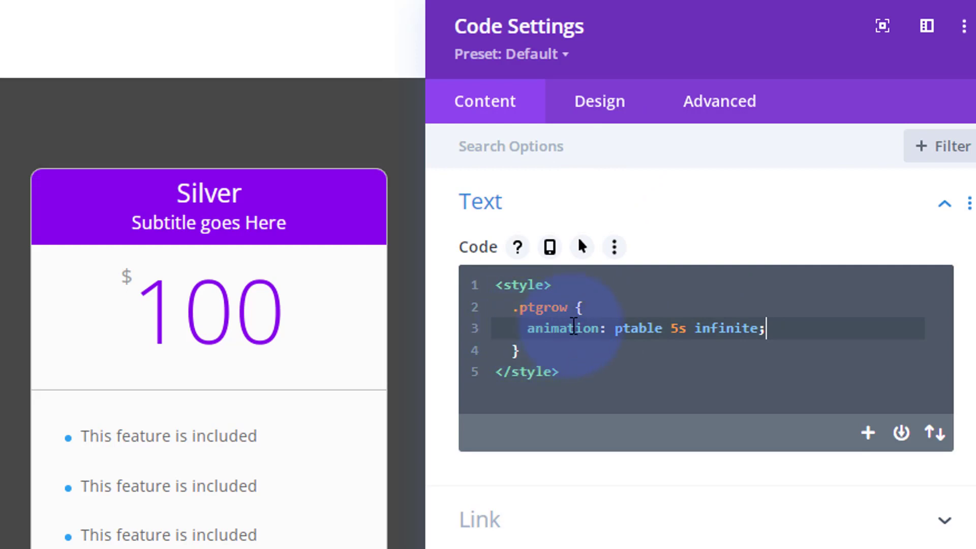
{"action": "mouse_move", "coordinate": [527, 363]}
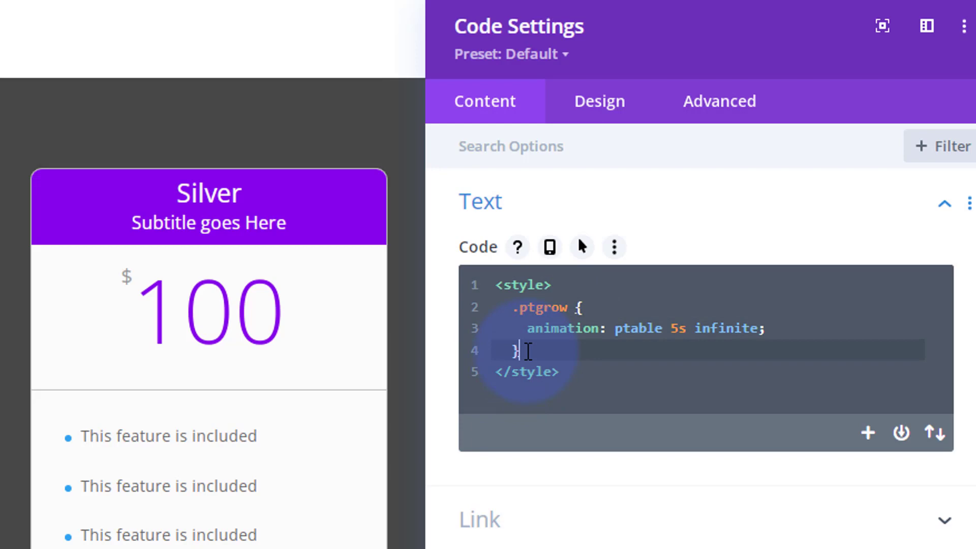
{"action": "key", "text": "Enter"}
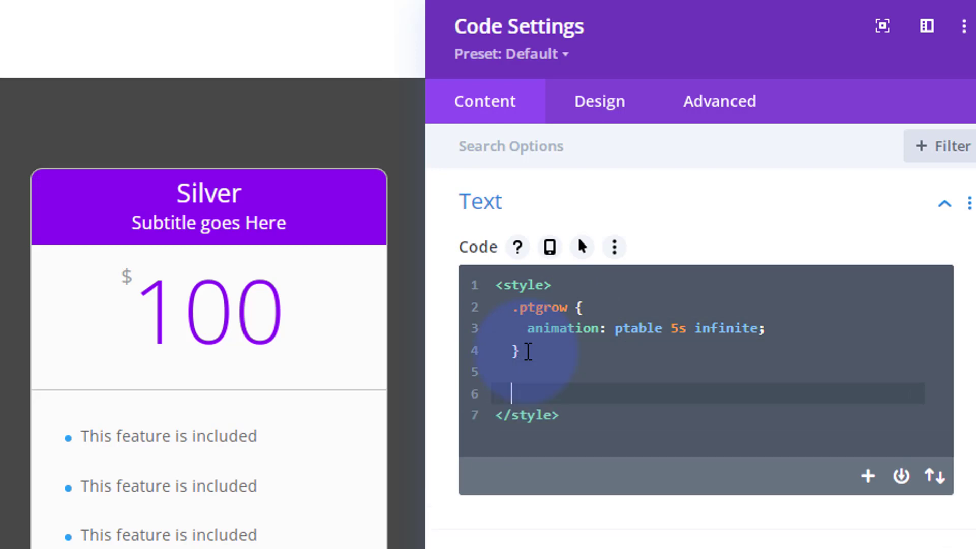
{"action": "type", "text": "@k"}
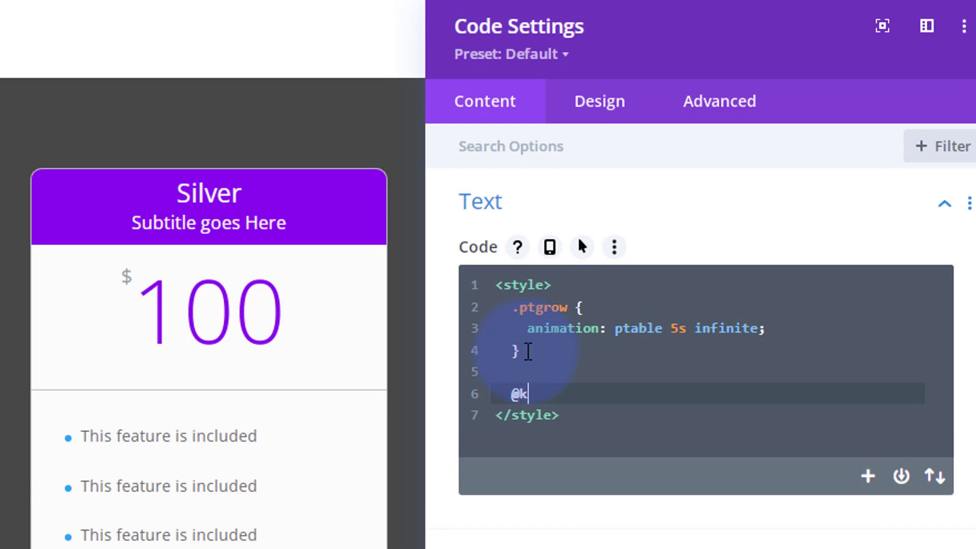
{"action": "type", "text": "eyframes"}
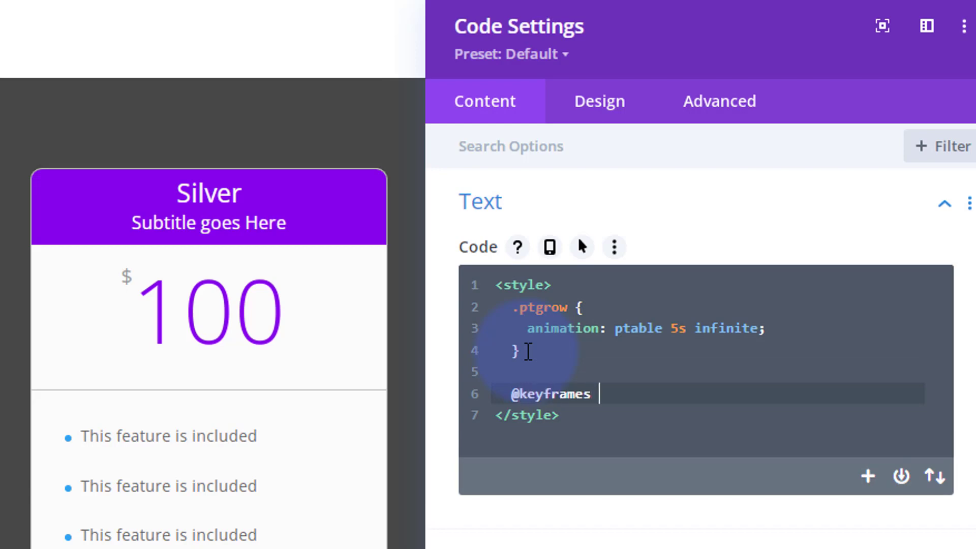
{"action": "type", "text": "pt"}
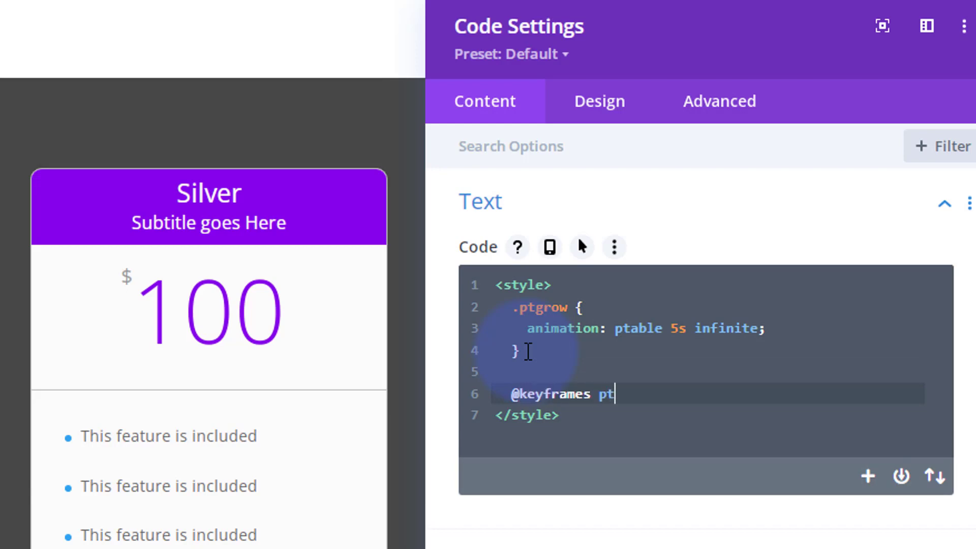
{"action": "type", "text": "able"}
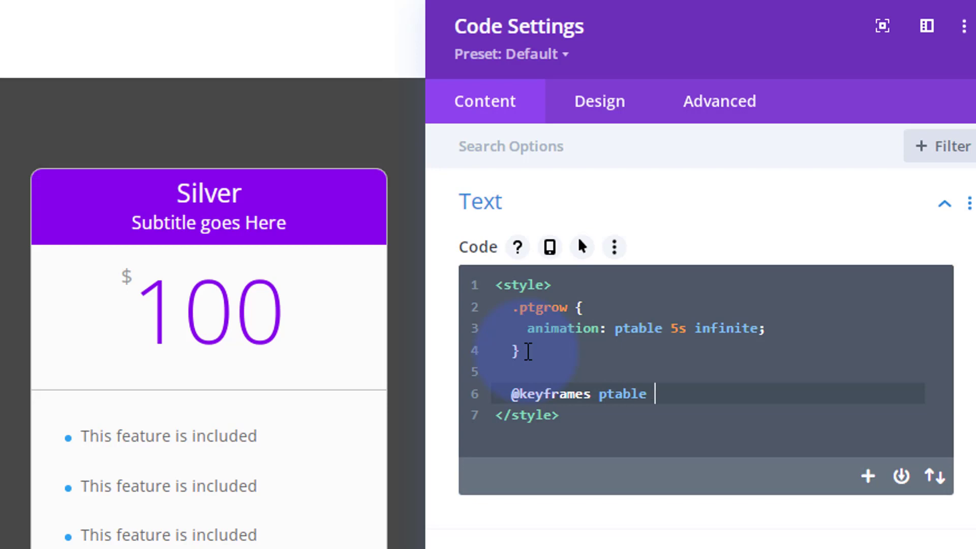
{"action": "type", "text": "{"}
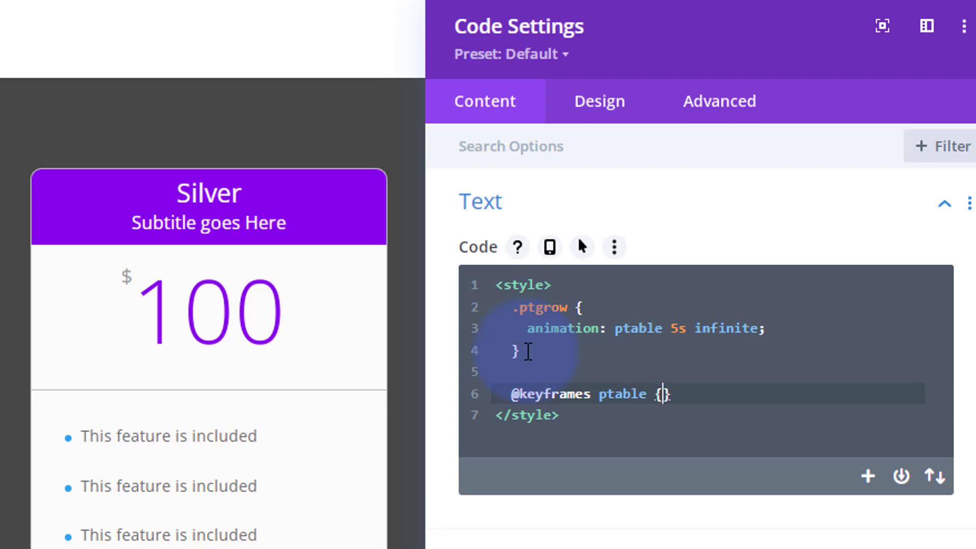
{"action": "key", "text": "Enter"}
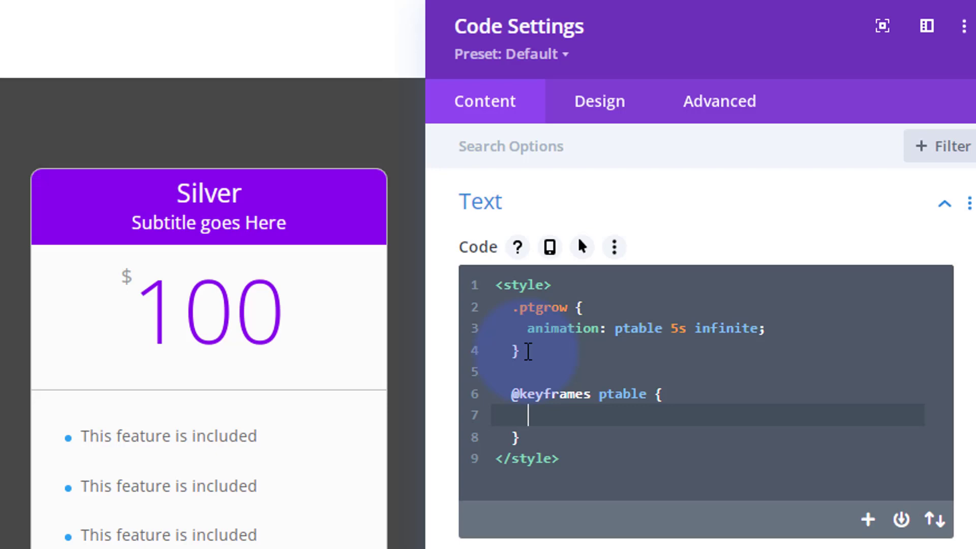
{"action": "mouse_move", "coordinate": [674, 329]}
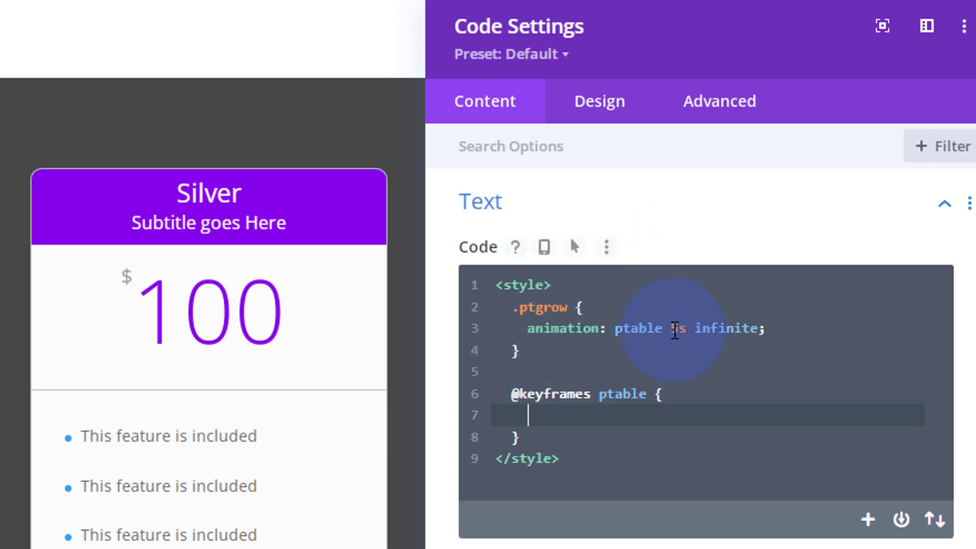
Step: Add the 0% keyframe with transform:scale(1)
{"action": "type", "text": "5"}
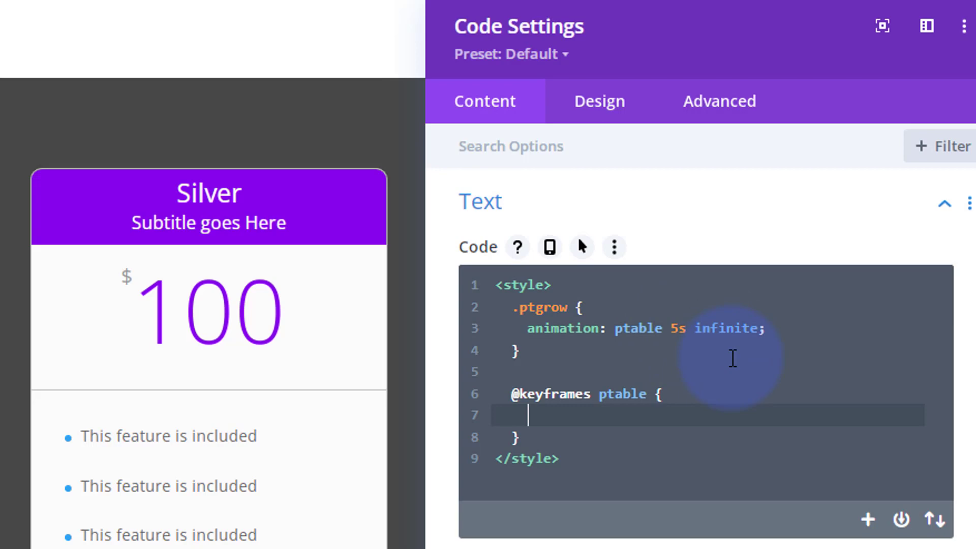
{"action": "type", "text": "0%"}
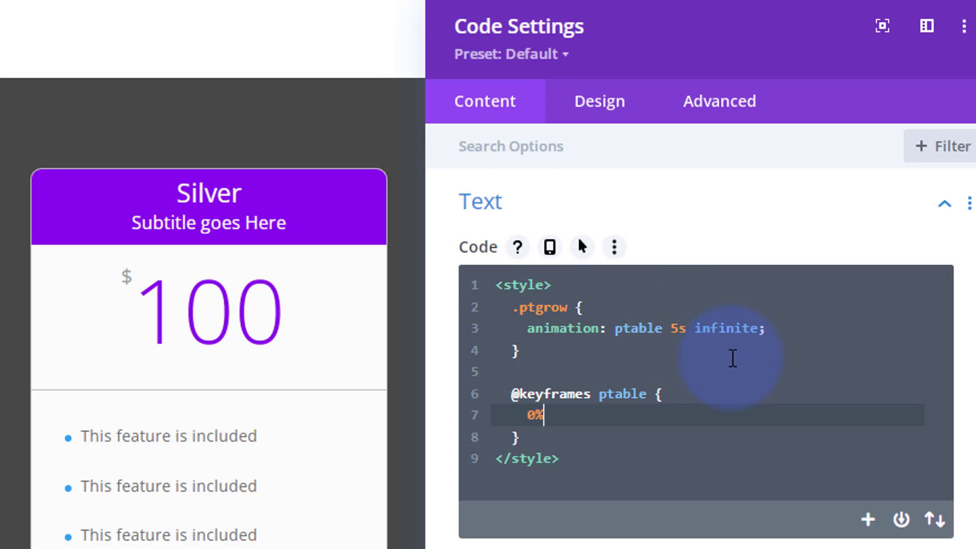
{"action": "type", "text": "{"}
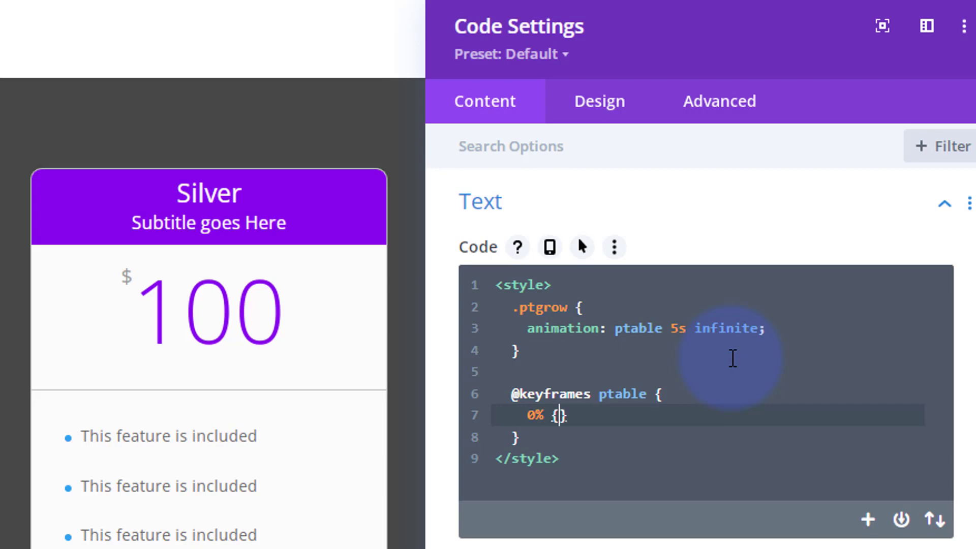
{"action": "key", "text": "Enter"}
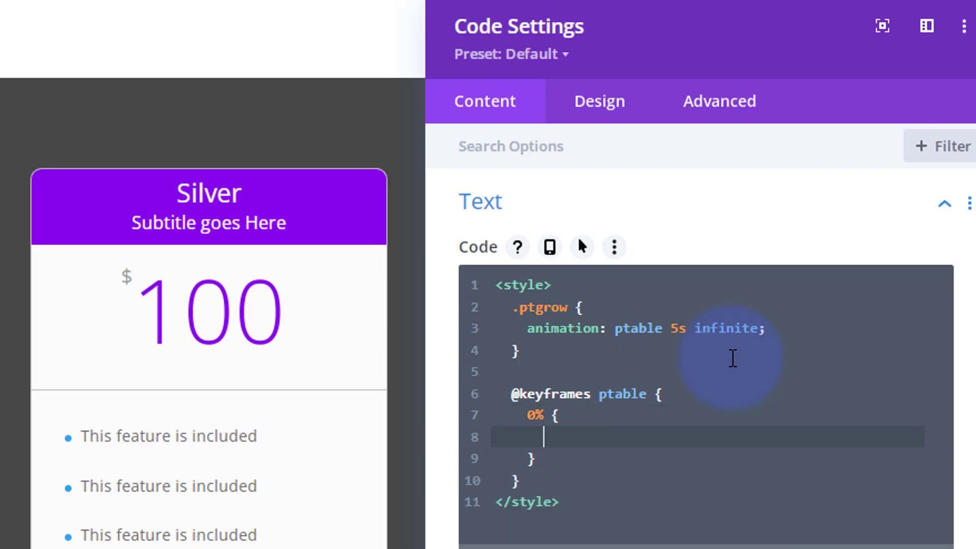
{"action": "type", "text": "tr"}
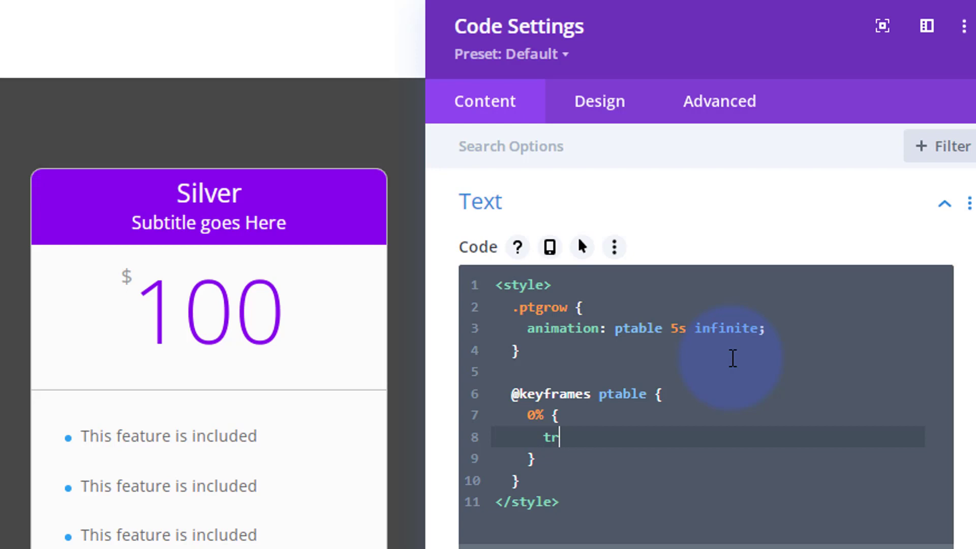
{"action": "type", "text": "ansform:"}
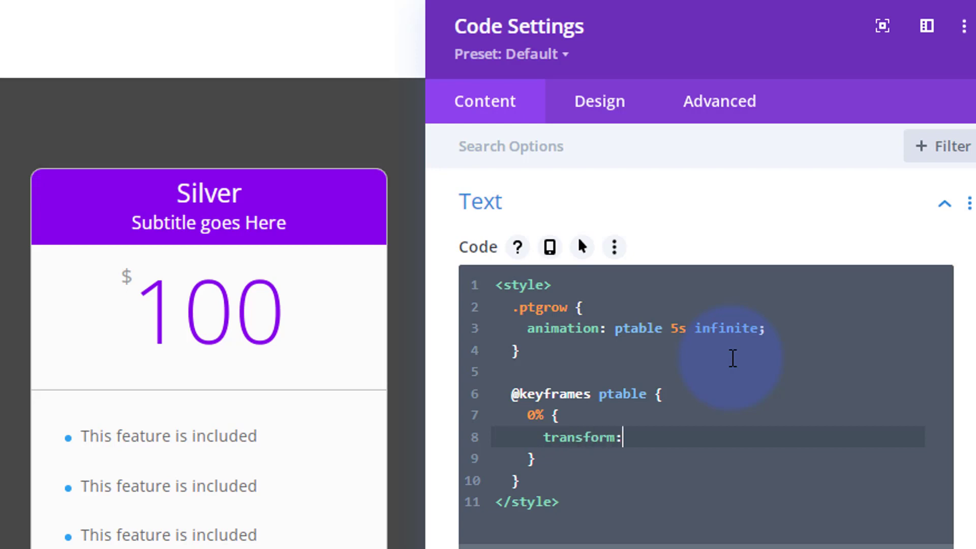
{"action": "type", "text": "sc"}
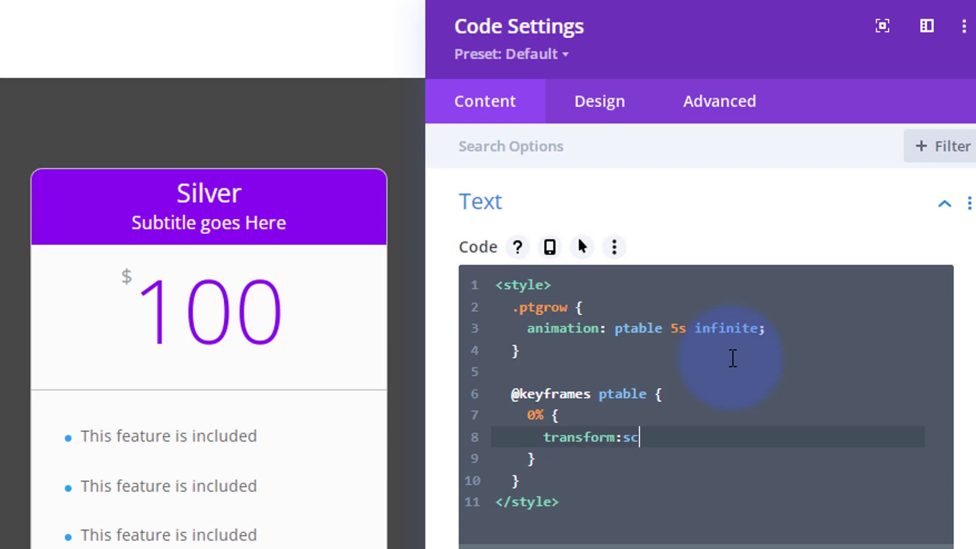
{"action": "type", "text": "ale"}
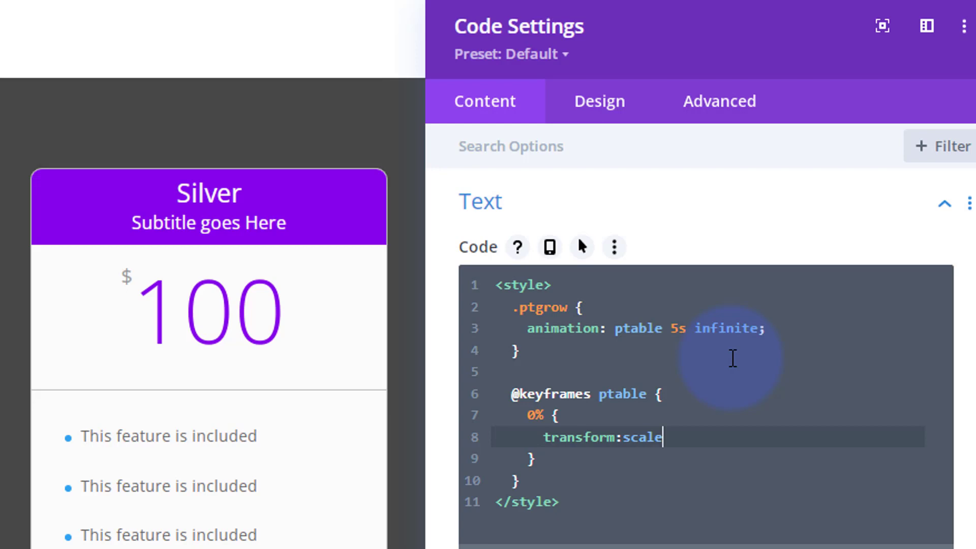
{"action": "type", "text": "()"}
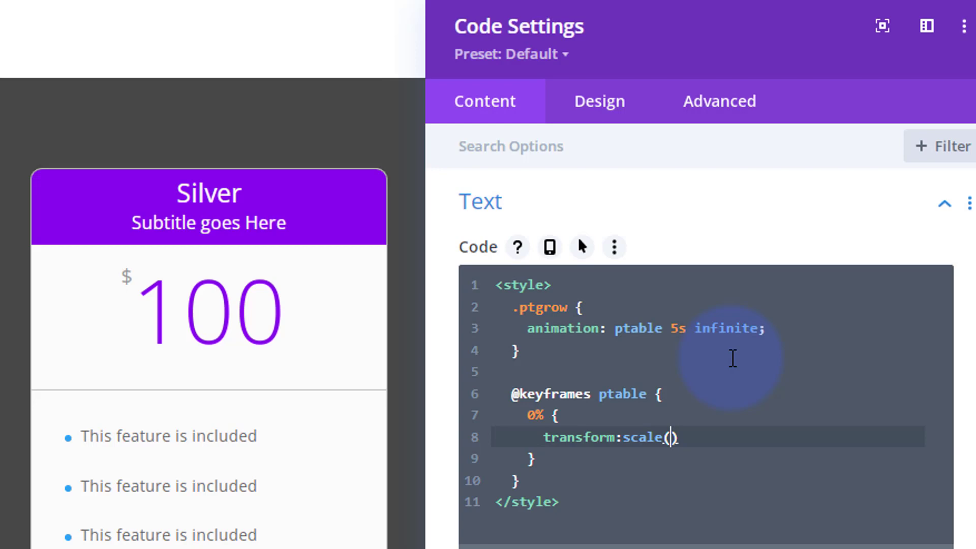
{"action": "type", "text": "1"}
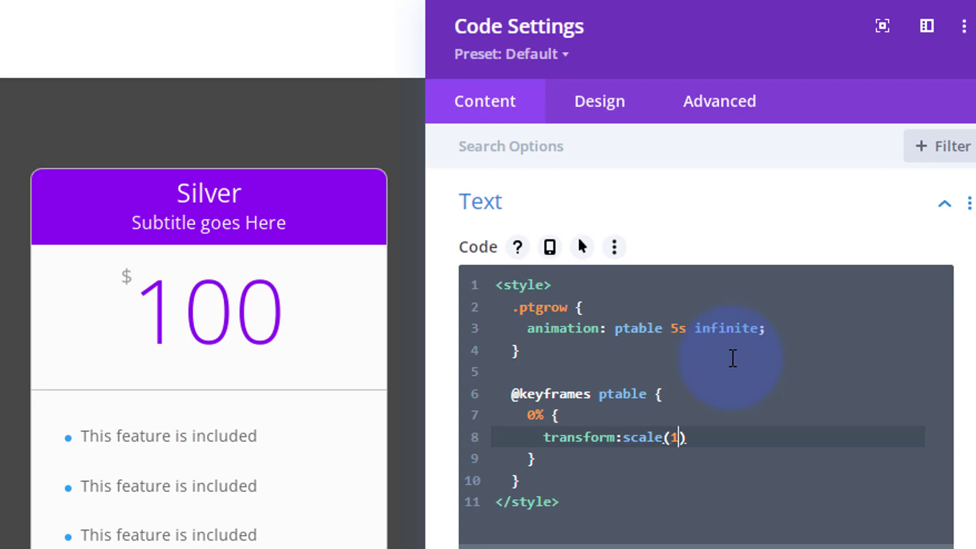
{"action": "mouse_move", "coordinate": [526, 436]}
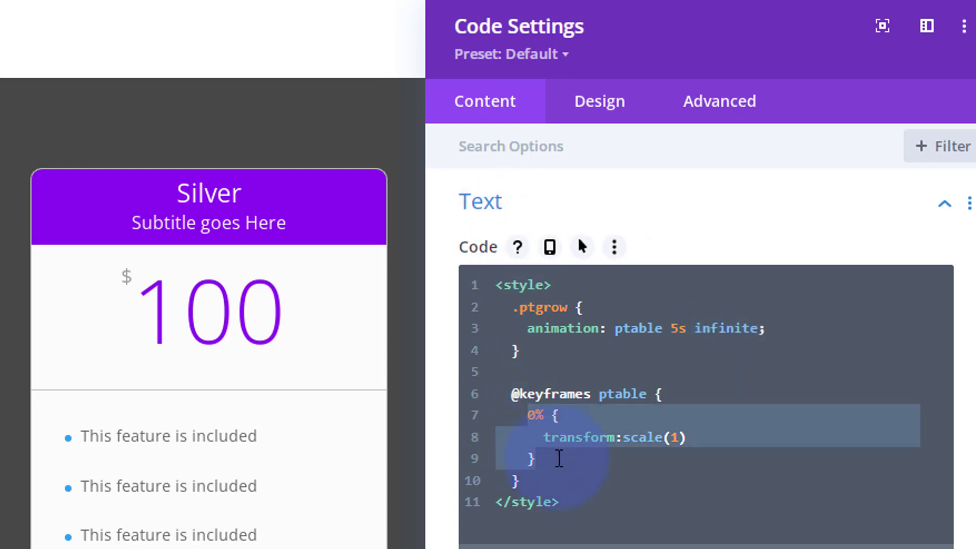
Step: Add 50% at scale(1.05) and 100% keyframes, settling the duration at 5s
{"action": "left_click", "coordinate": [533, 415]}
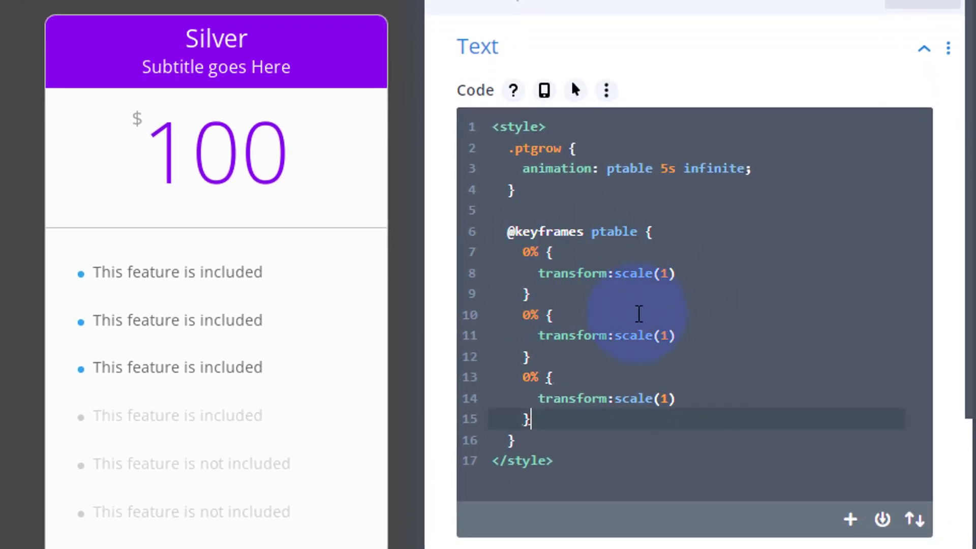
{"action": "mouse_move", "coordinate": [523, 314]}
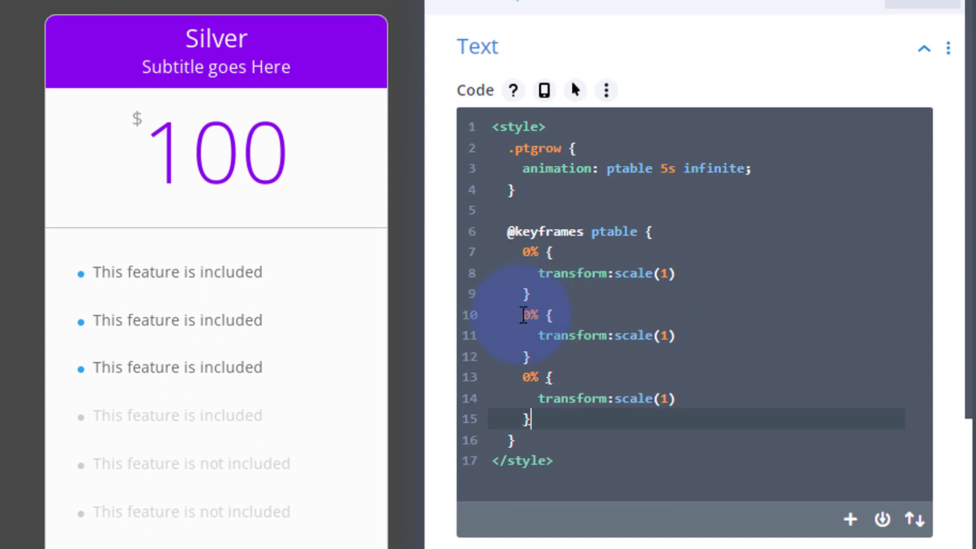
{"action": "type", "text": "5"}
{"action": "left_click", "coordinate": [697, 376]}
{"action": "type", "text": "10"}
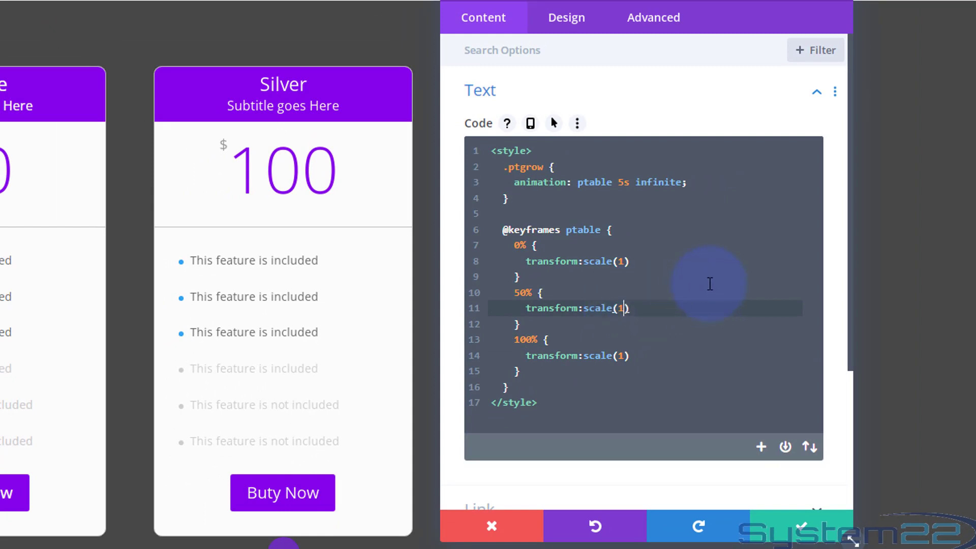
{"action": "type", "text": ".1"}
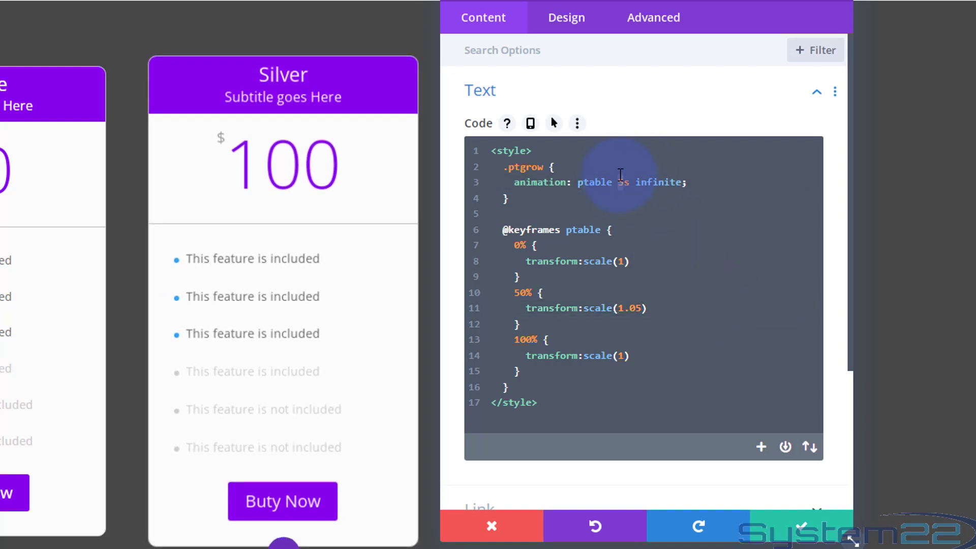
{"action": "type", "text": "10s"}
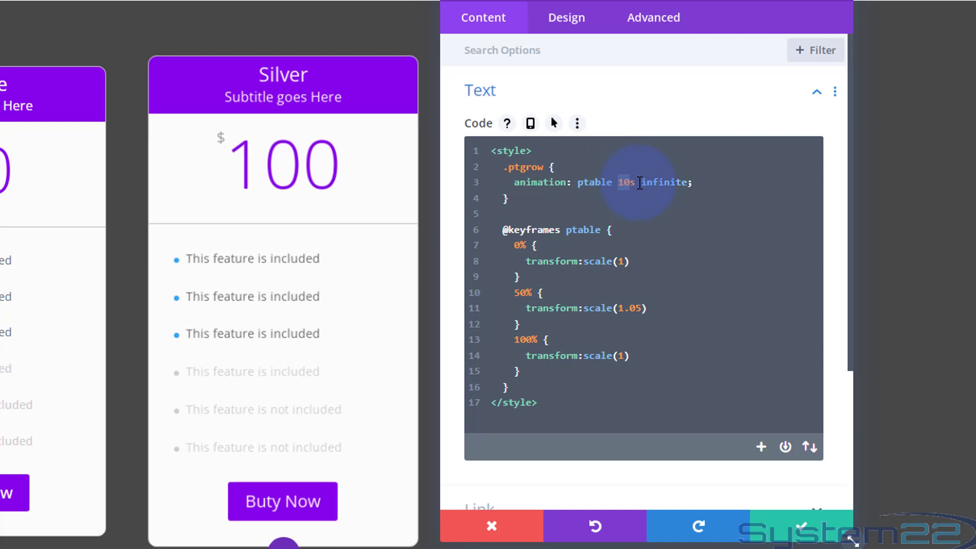
{"action": "type", "text": "3s"}
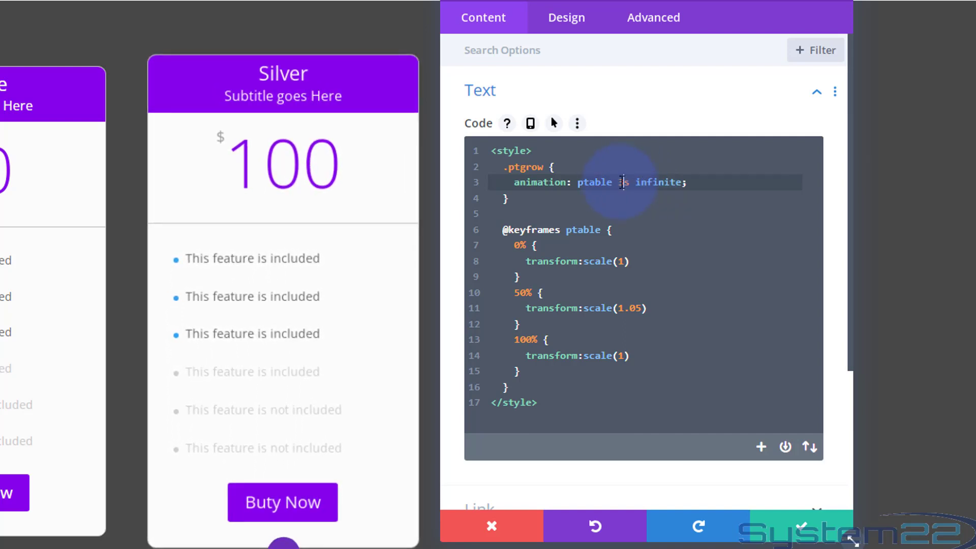
{"action": "type", "text": "3s"}
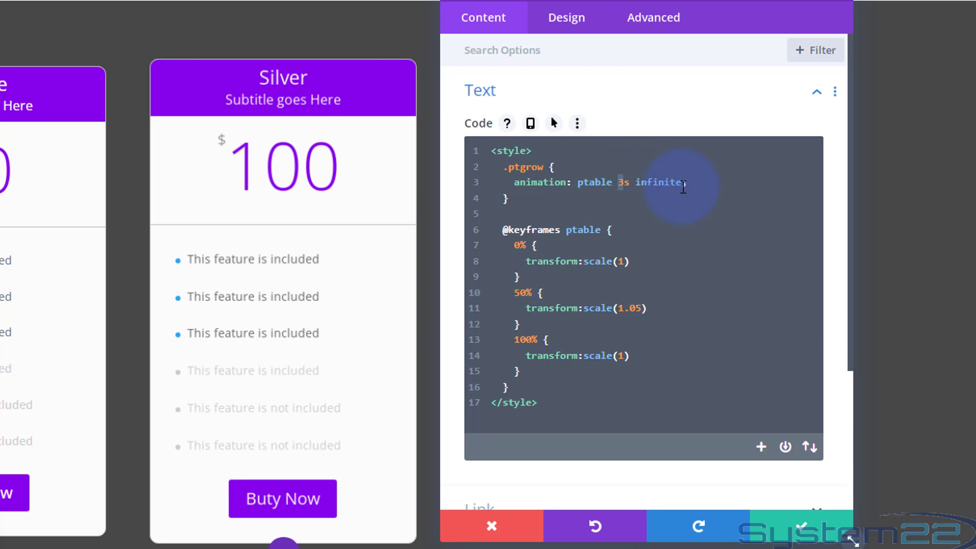
{"action": "type", "text": "5"}
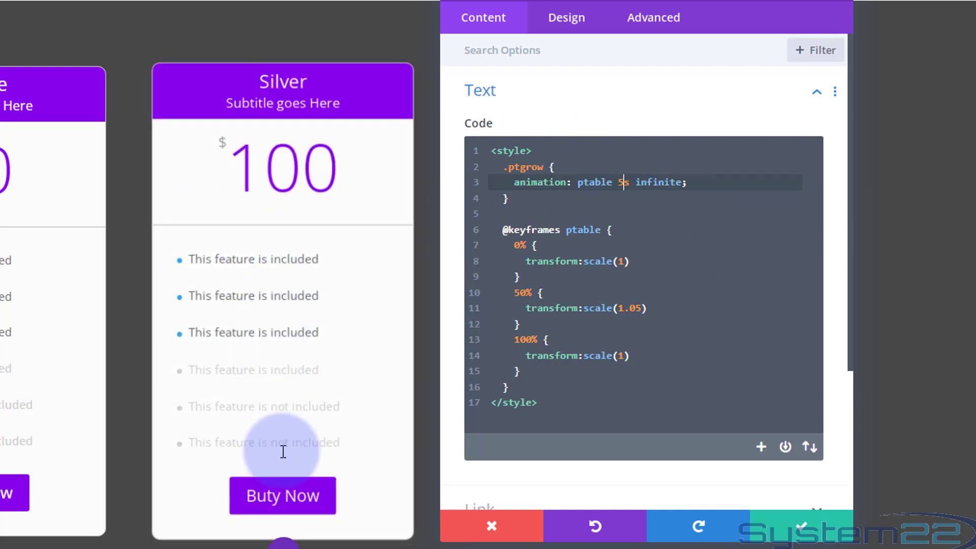
{"action": "mouse_move", "coordinate": [268, 330]}
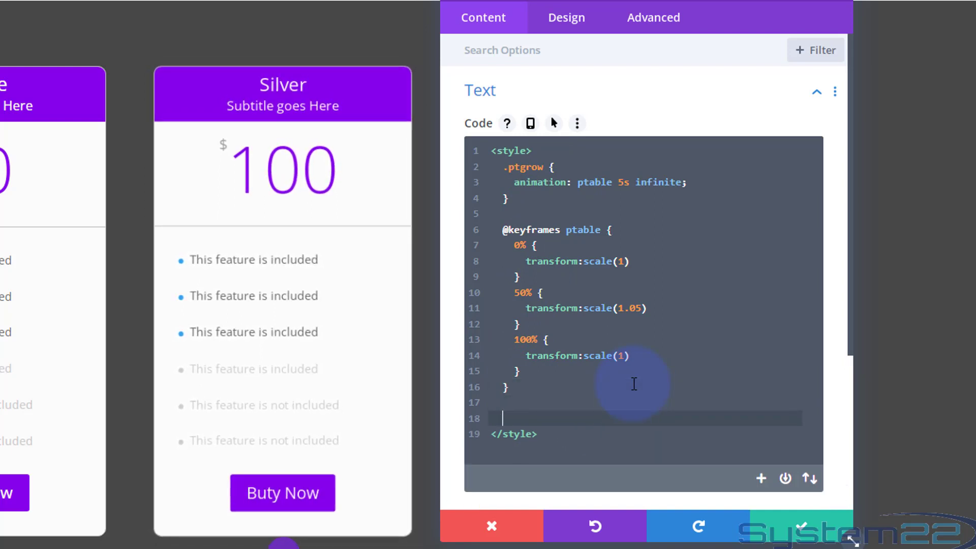
Step: Write a .ptgrow:hover rule with animation:none and transform:scale(1.05)
{"action": "type", "text": ".ptgrow"}
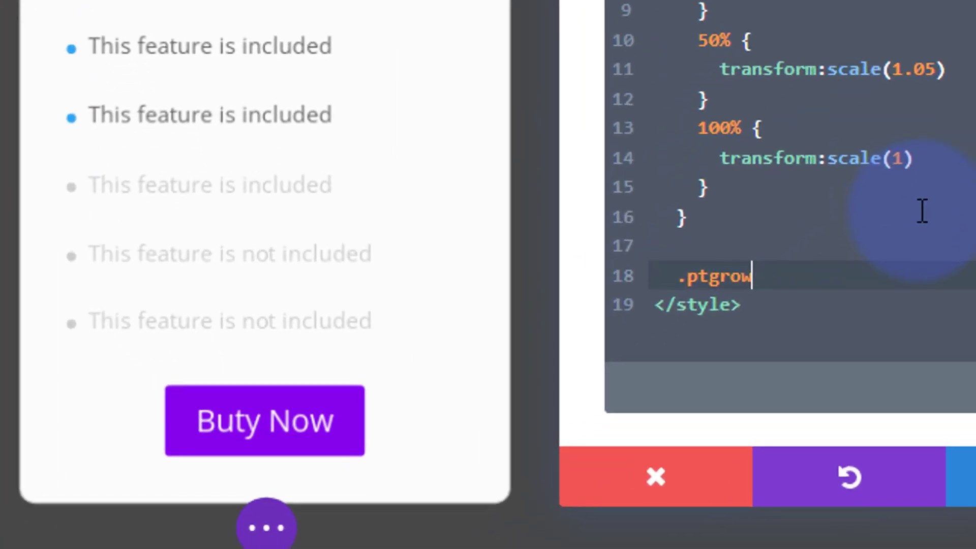
{"action": "type", "text": ":h"}
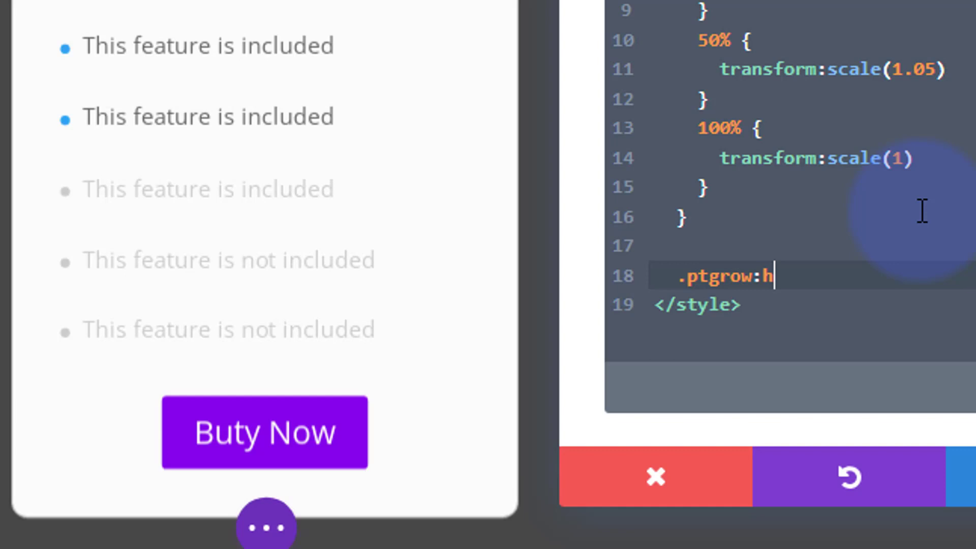
{"action": "type", "text": "over"}
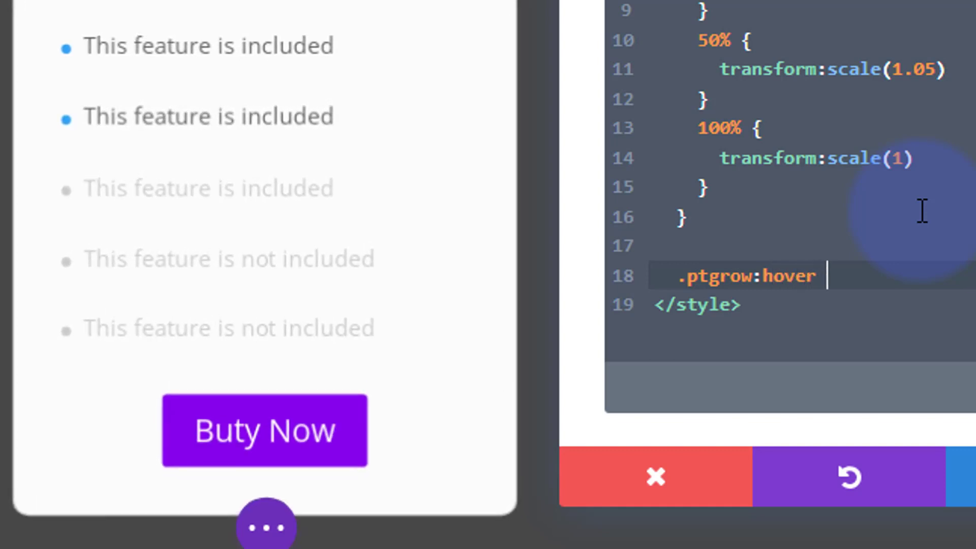
{"action": "type", "text": "{"}
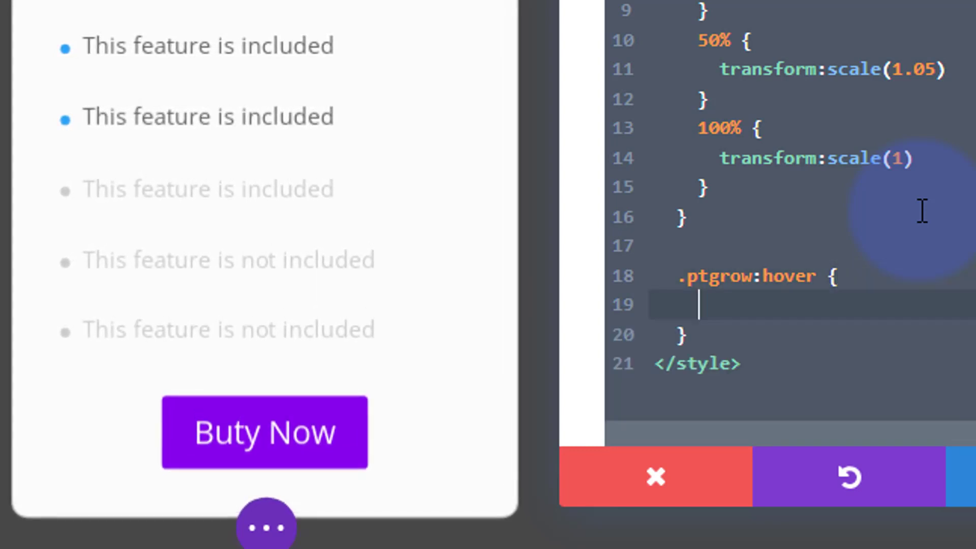
{"action": "type", "text": "animation:n"}
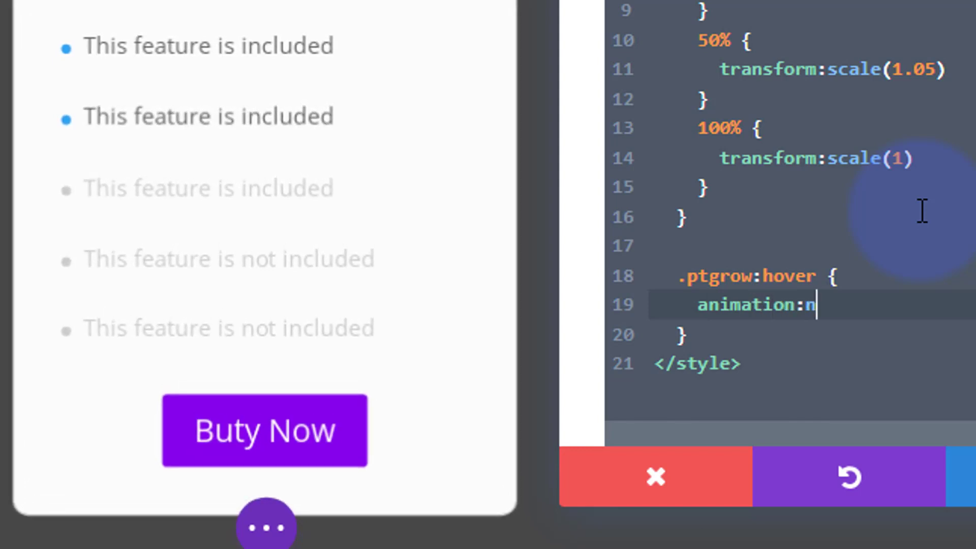
{"action": "type", "text": "one;"}
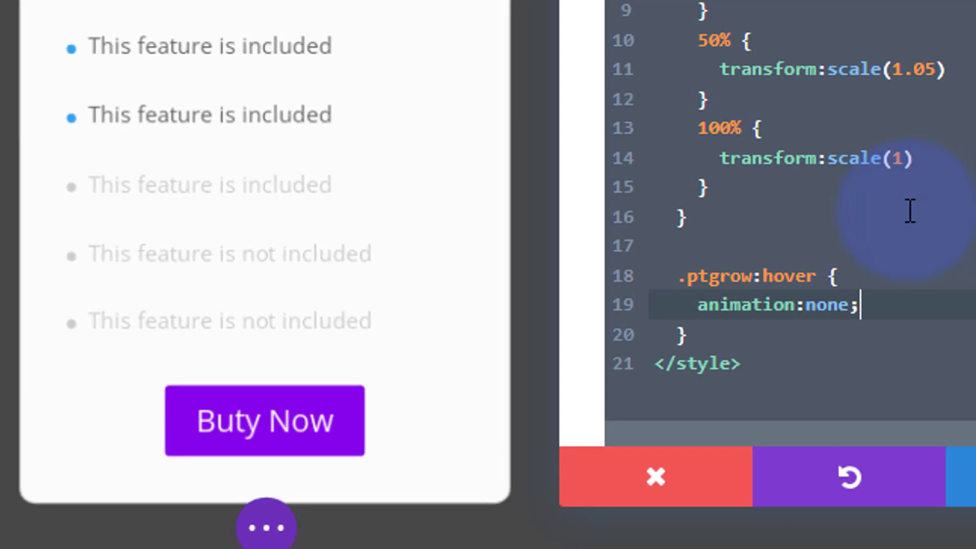
{"action": "mouse_move", "coordinate": [452, 209]}
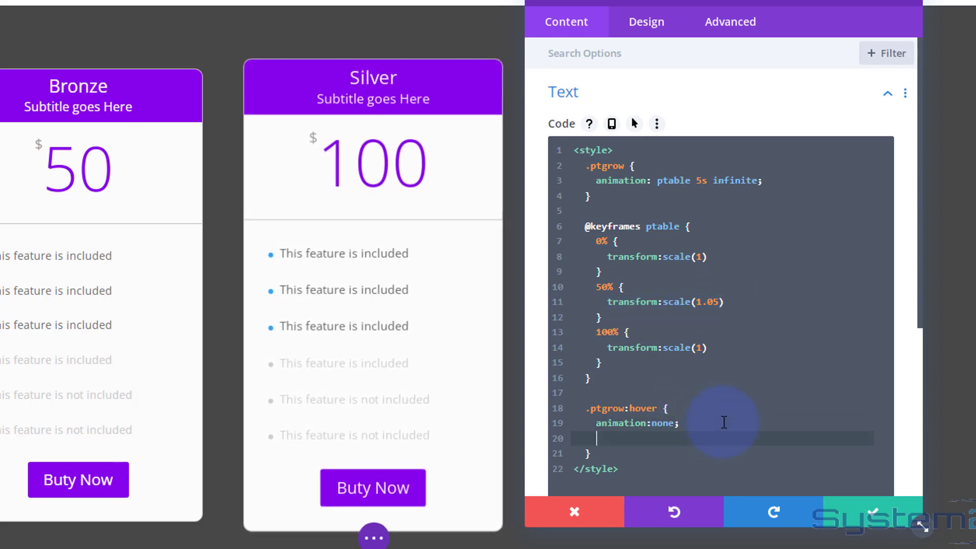
{"action": "type", "text": "transform:scale(1.05)"}
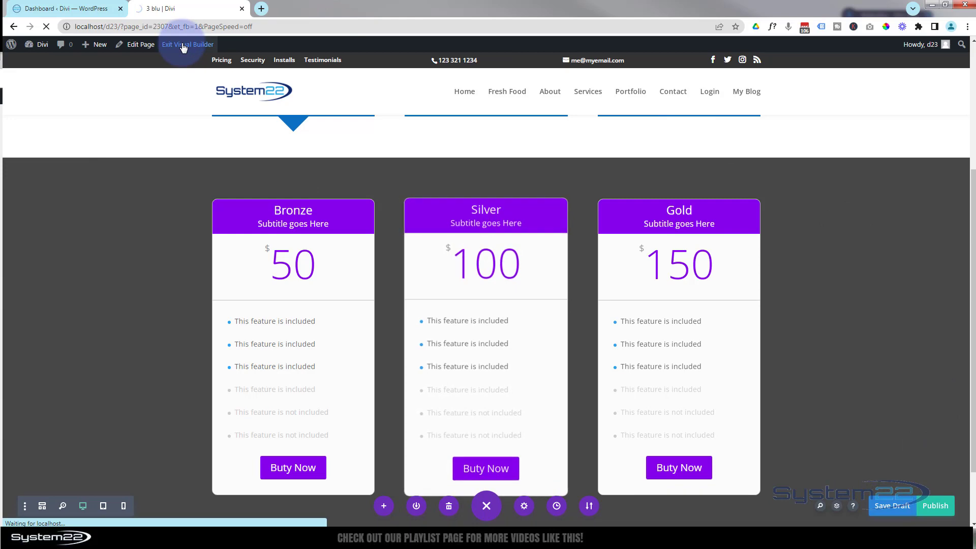
Step: Exit the Visual Builder and scroll down to the Bronze, Silver and Gold tables
{"action": "left_click", "coordinate": [188, 45]}
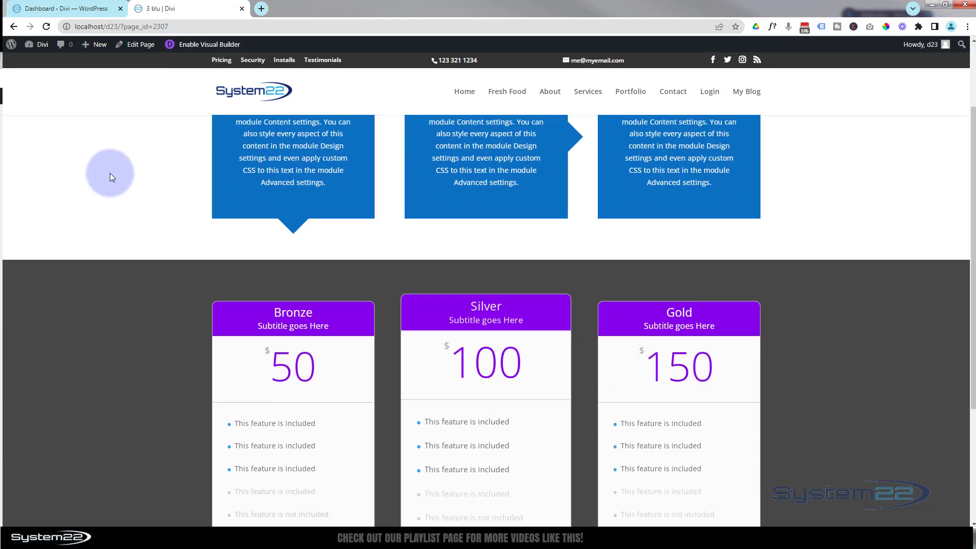
{"action": "scroll", "scroll_direction": "down", "scroll_amount": 3}
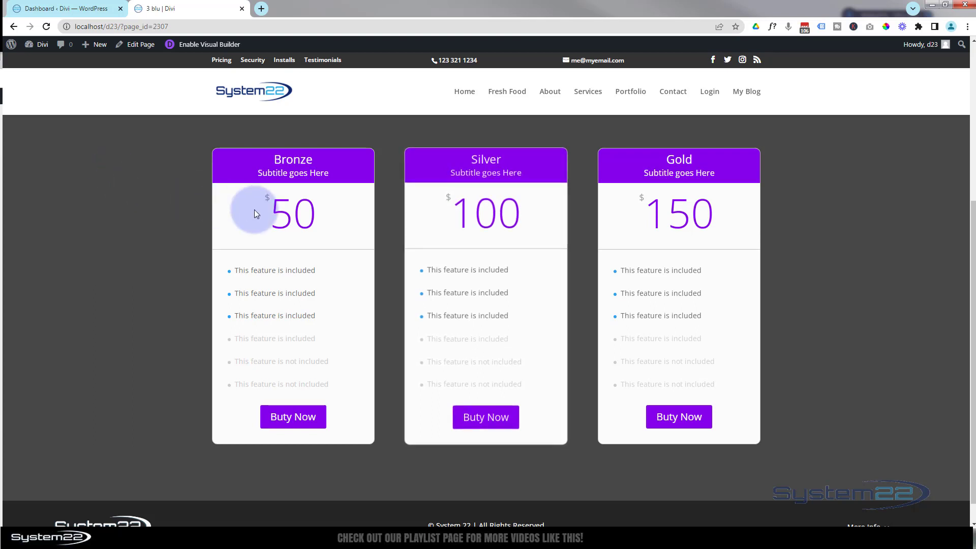
{"action": "mouse_move", "coordinate": [461, 264]}
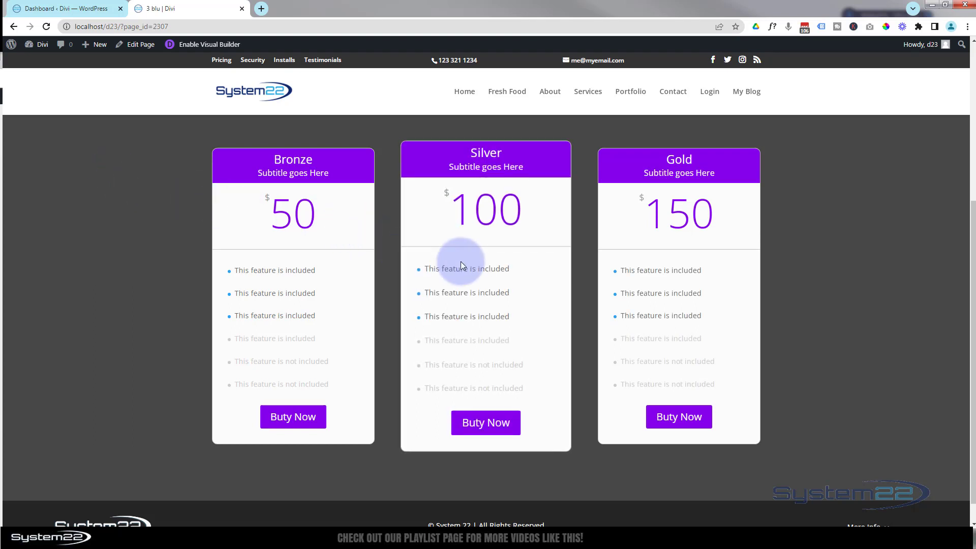
{"action": "mouse_move", "coordinate": [485, 422]}
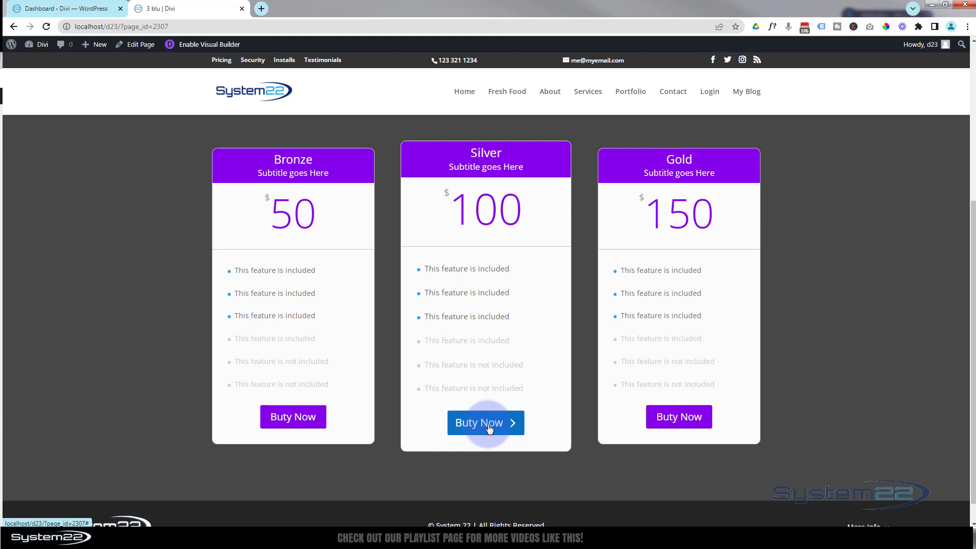
{"action": "mouse_move", "coordinate": [772, 324]}
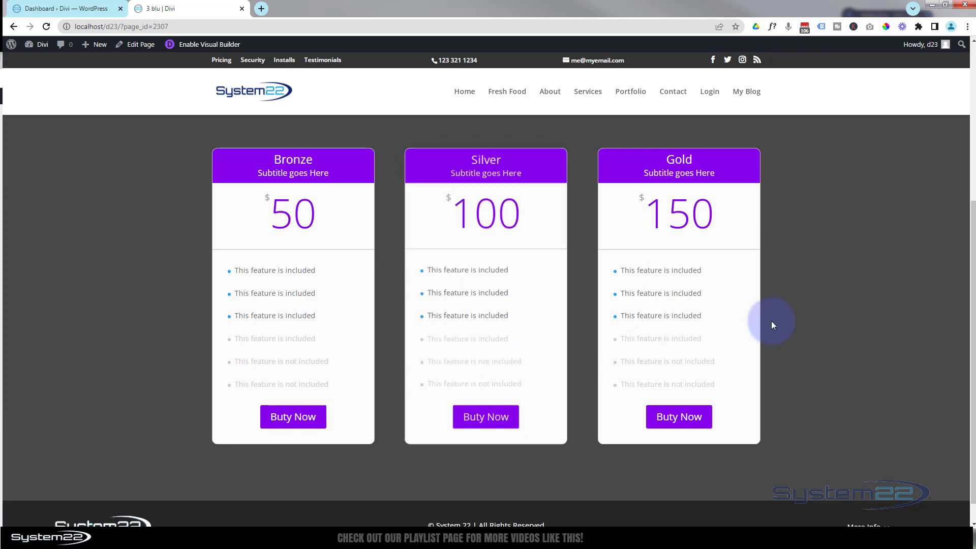
{"action": "mouse_move", "coordinate": [916, 315]}
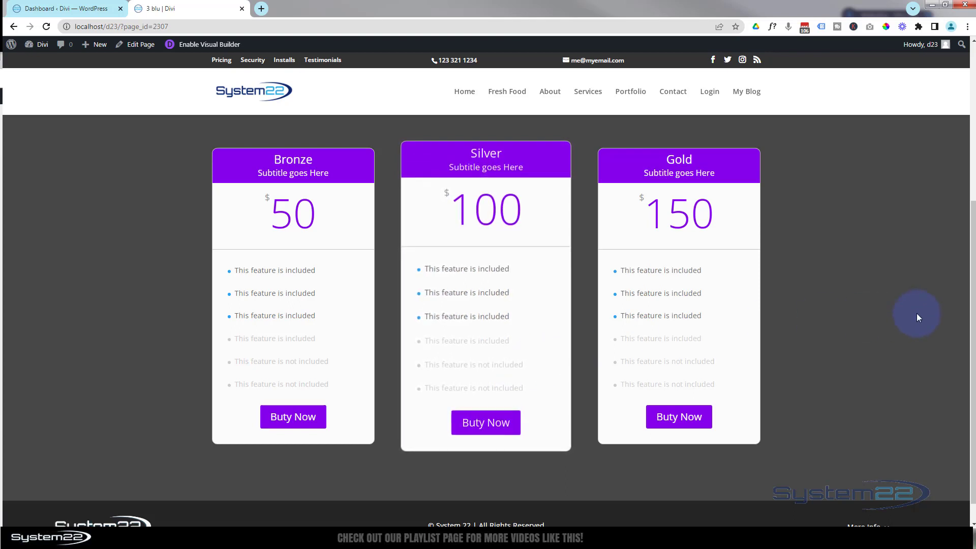